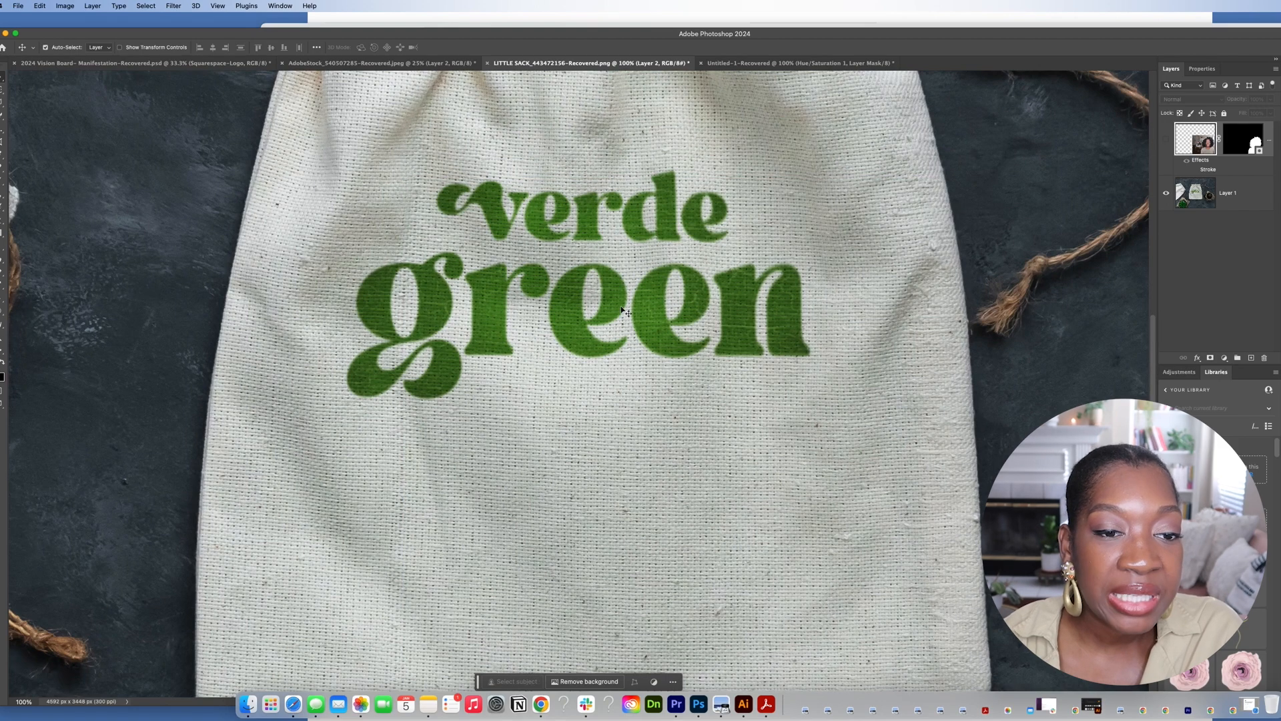
mouse_move(592, 371)
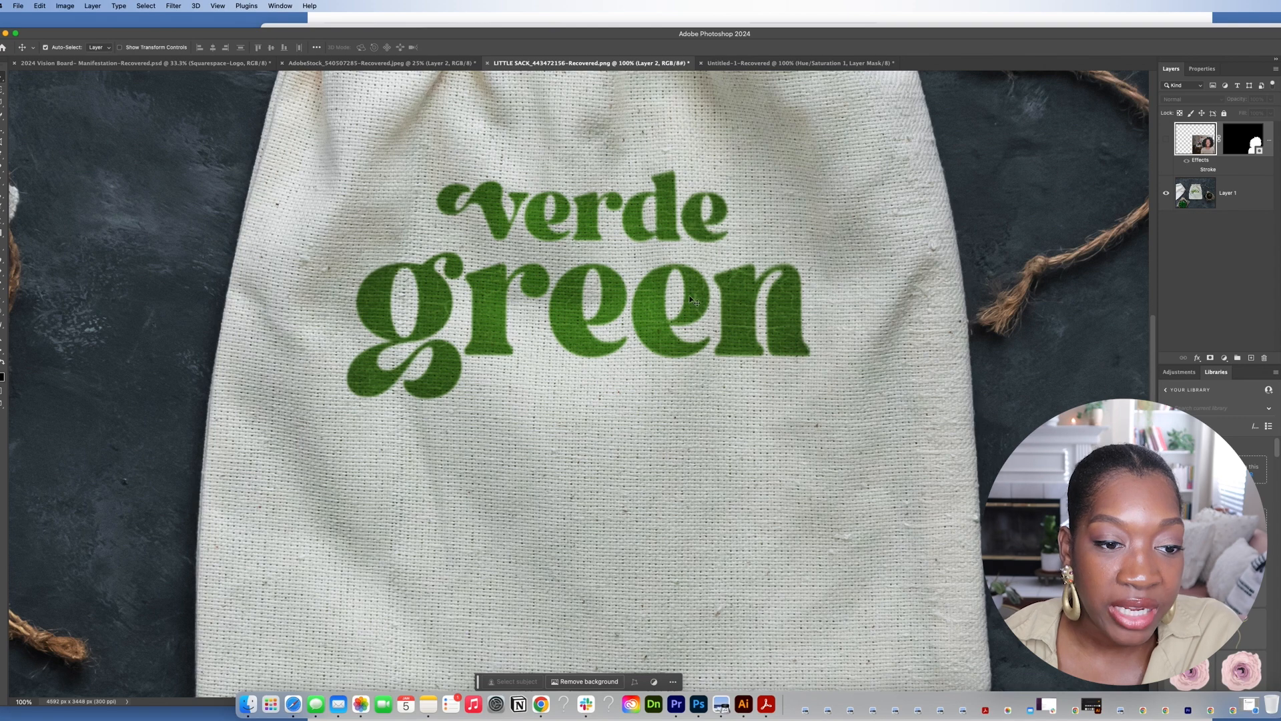
mouse_move(585, 342)
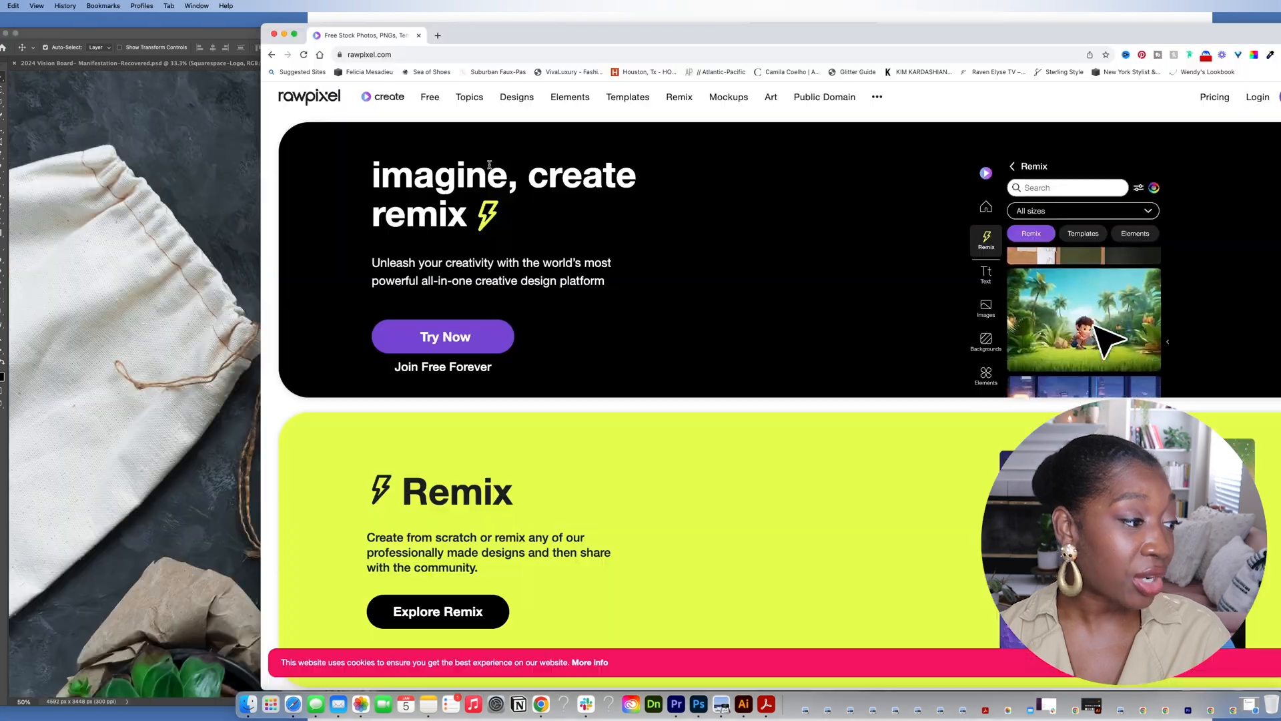
Go to rawpixel's Designs section and open the Mockups gallery of product mockups
scroll("down", 3)
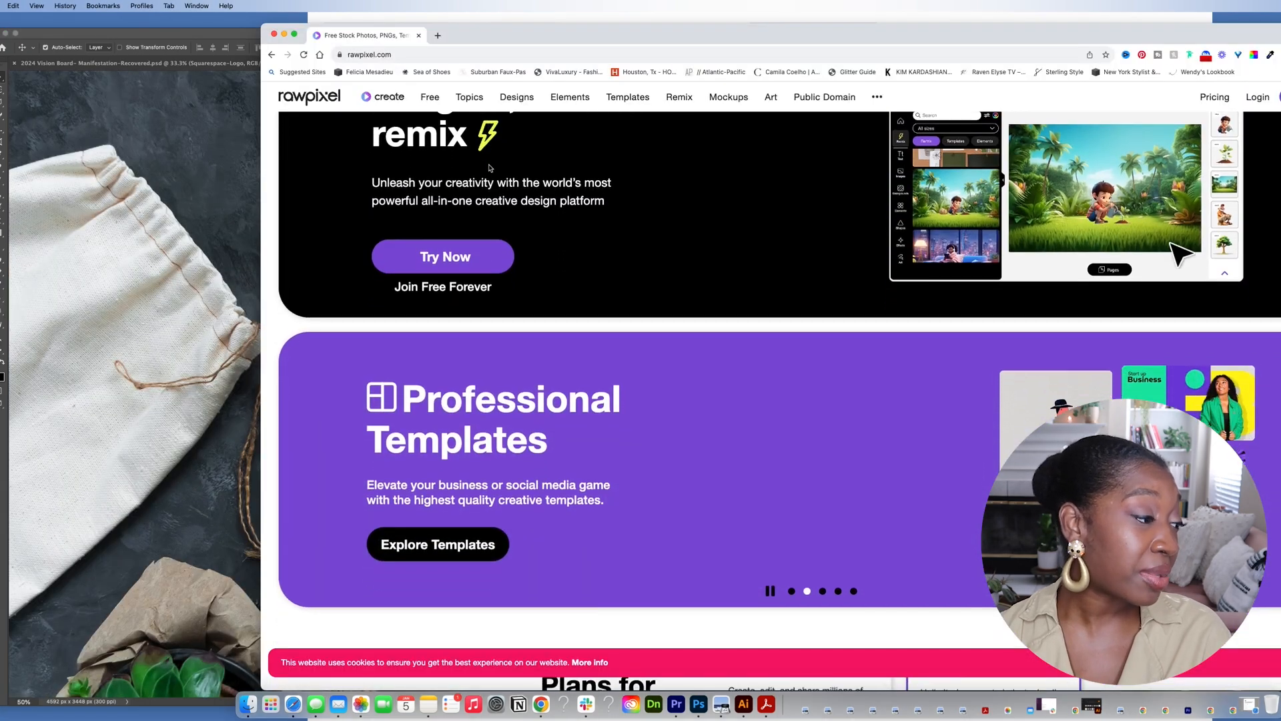
scroll("up", 3)
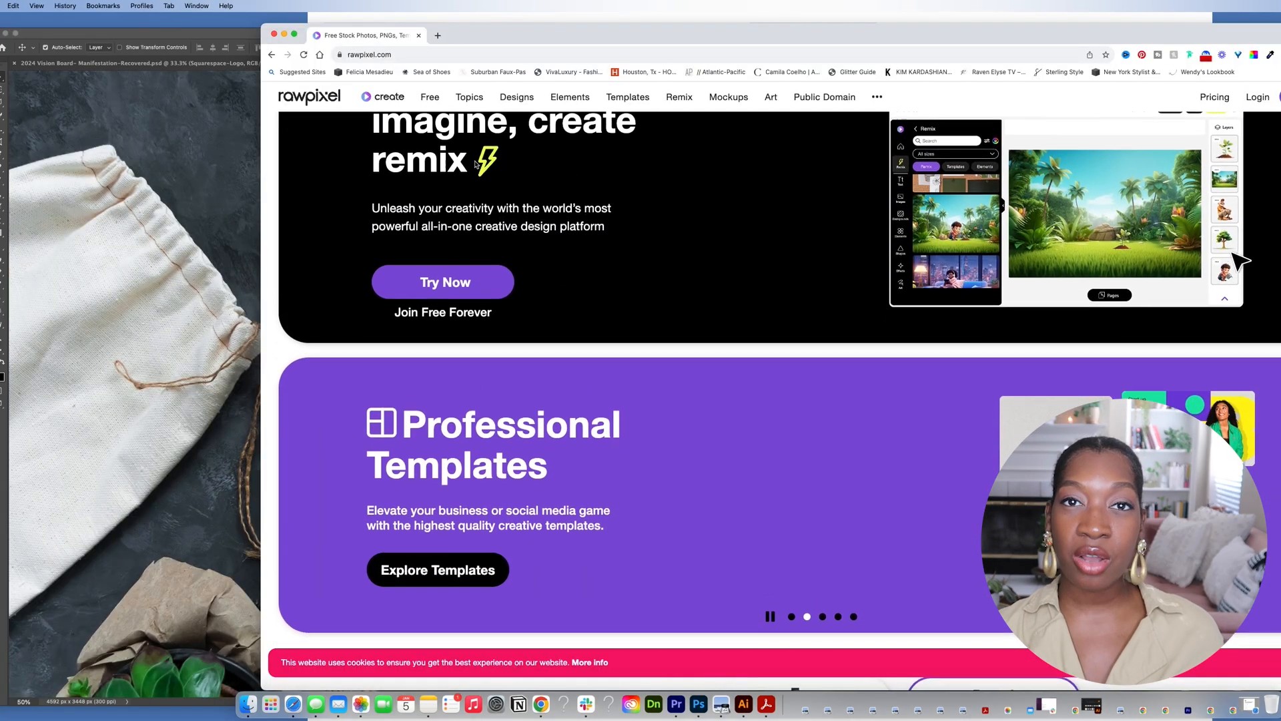
left_click(516, 96)
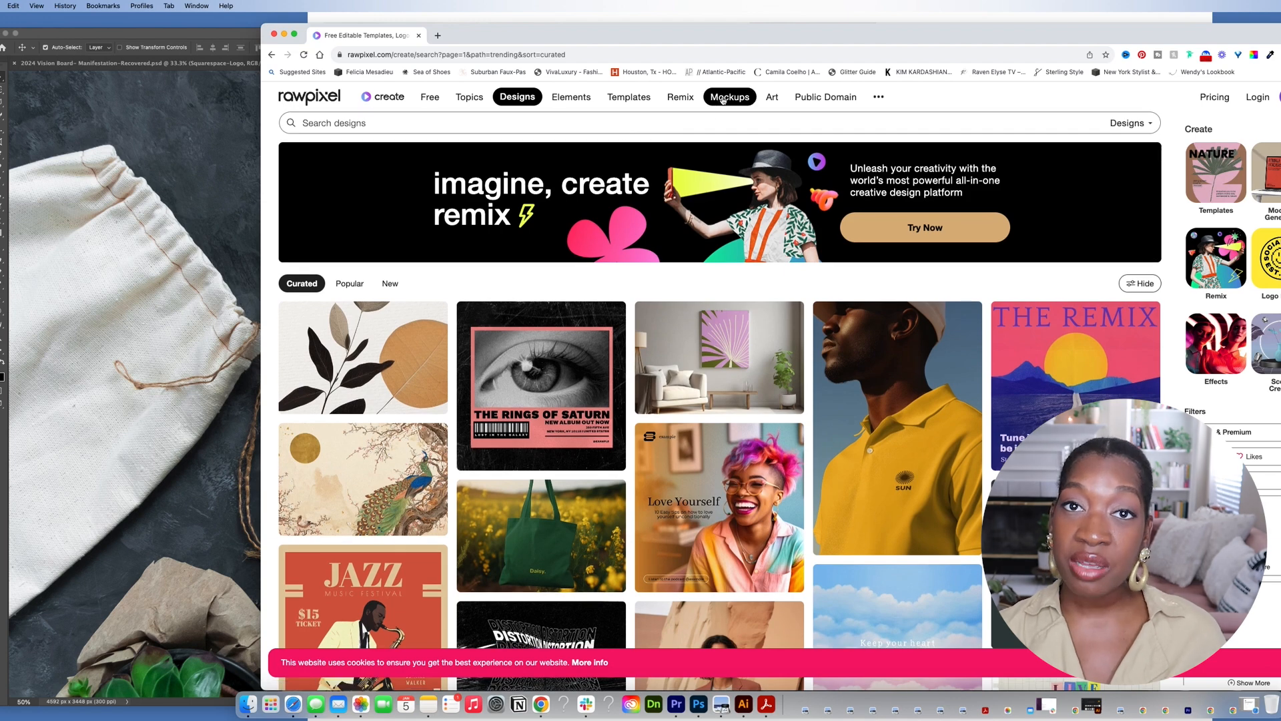
left_click(728, 96)
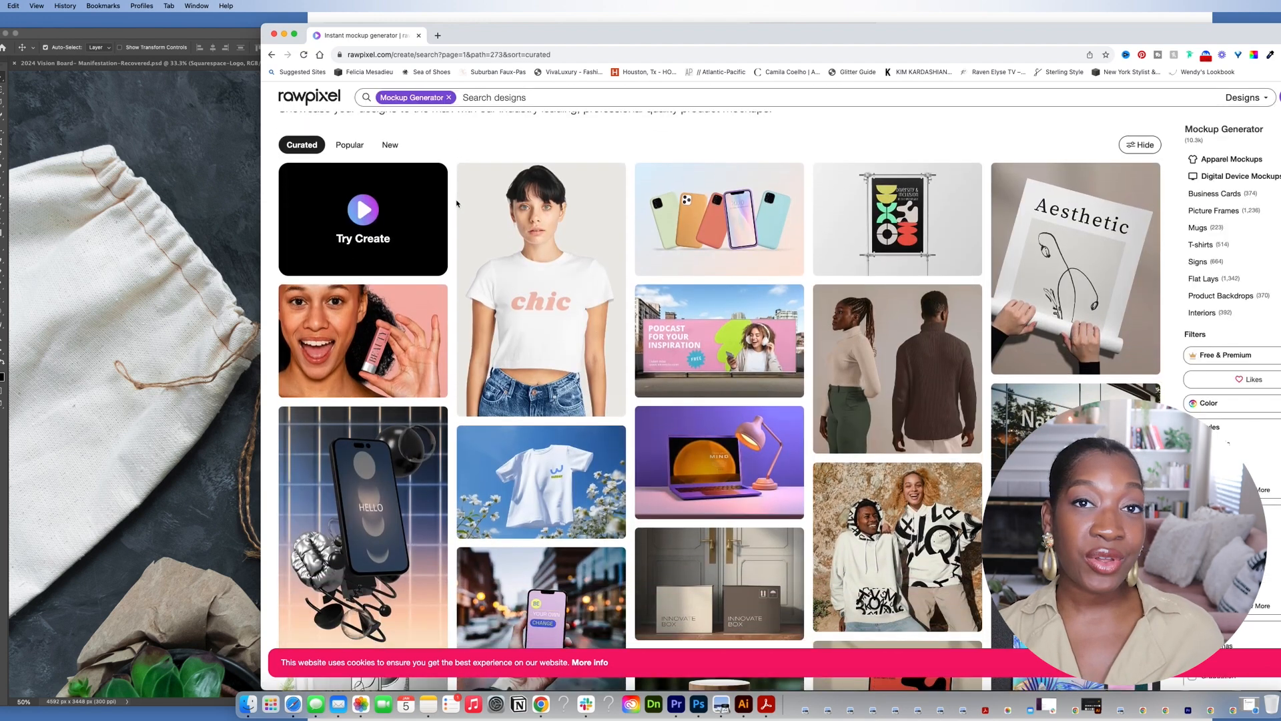
scroll("down", 3)
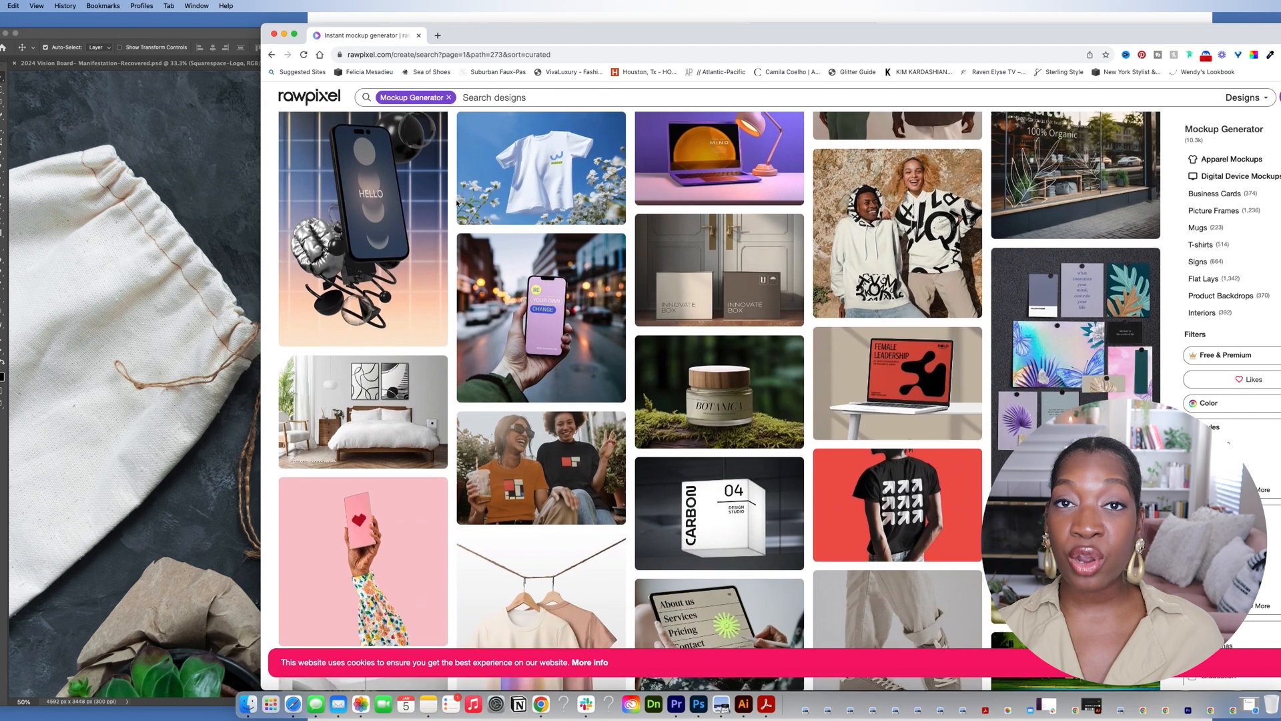
scroll("up", 3)
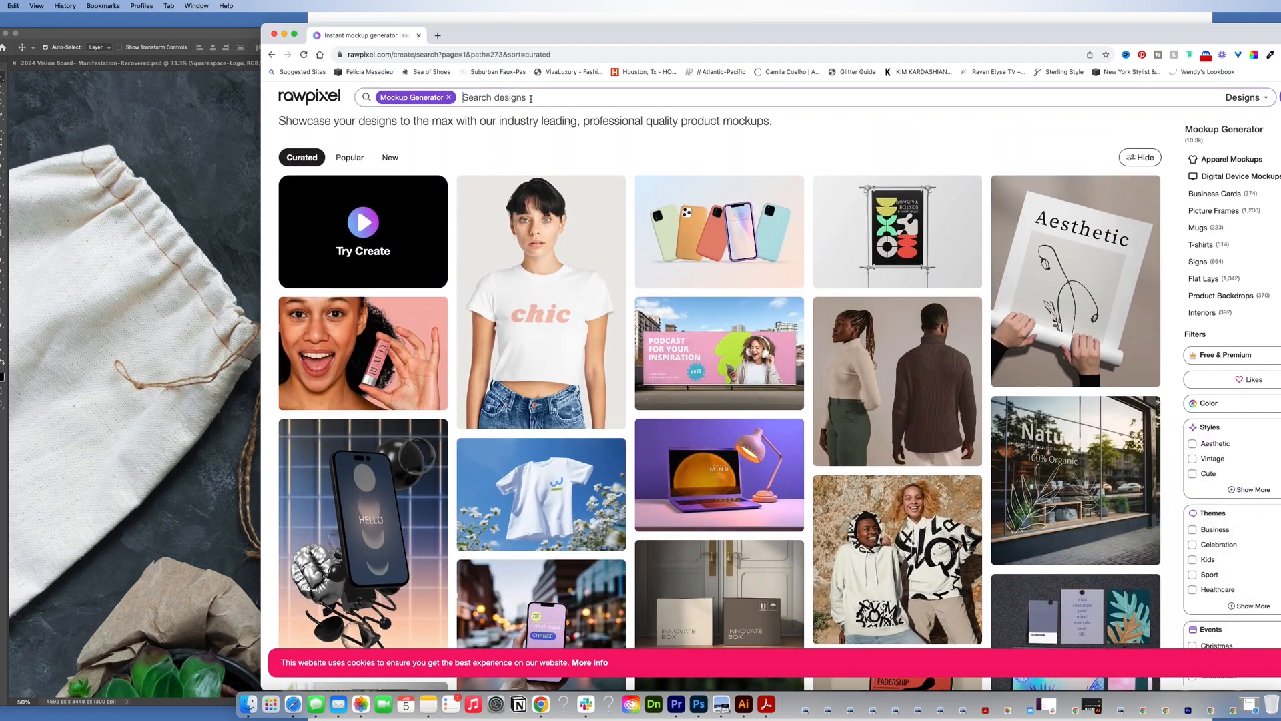
Search mockups for 'plant shop', browse the results, and open the pink bag mockup
type("plant shop")
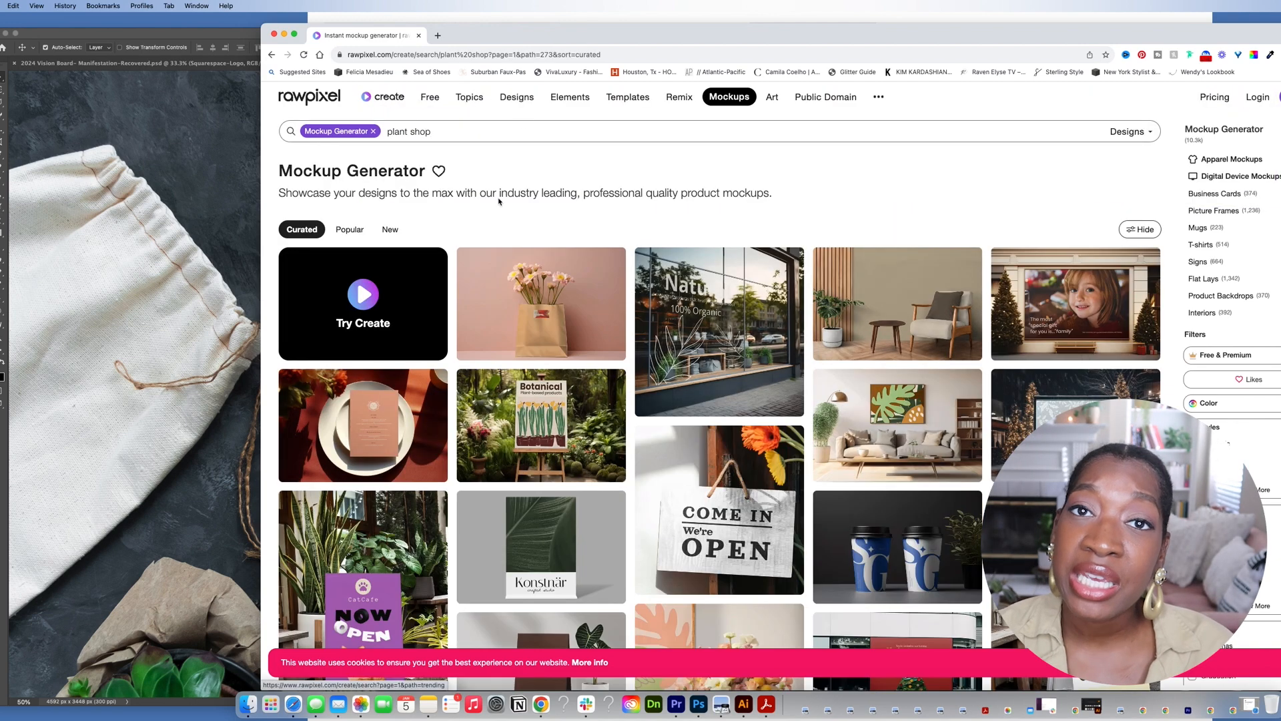
scroll("down", 3)
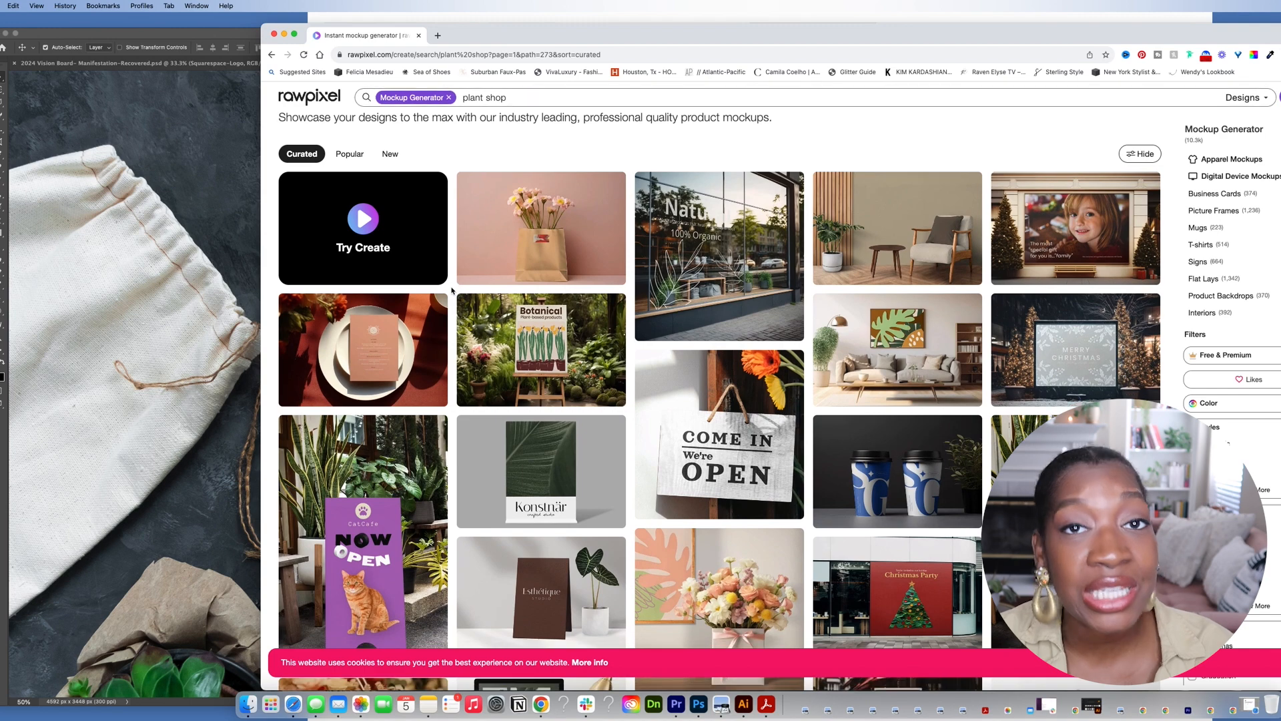
scroll("down", 3)
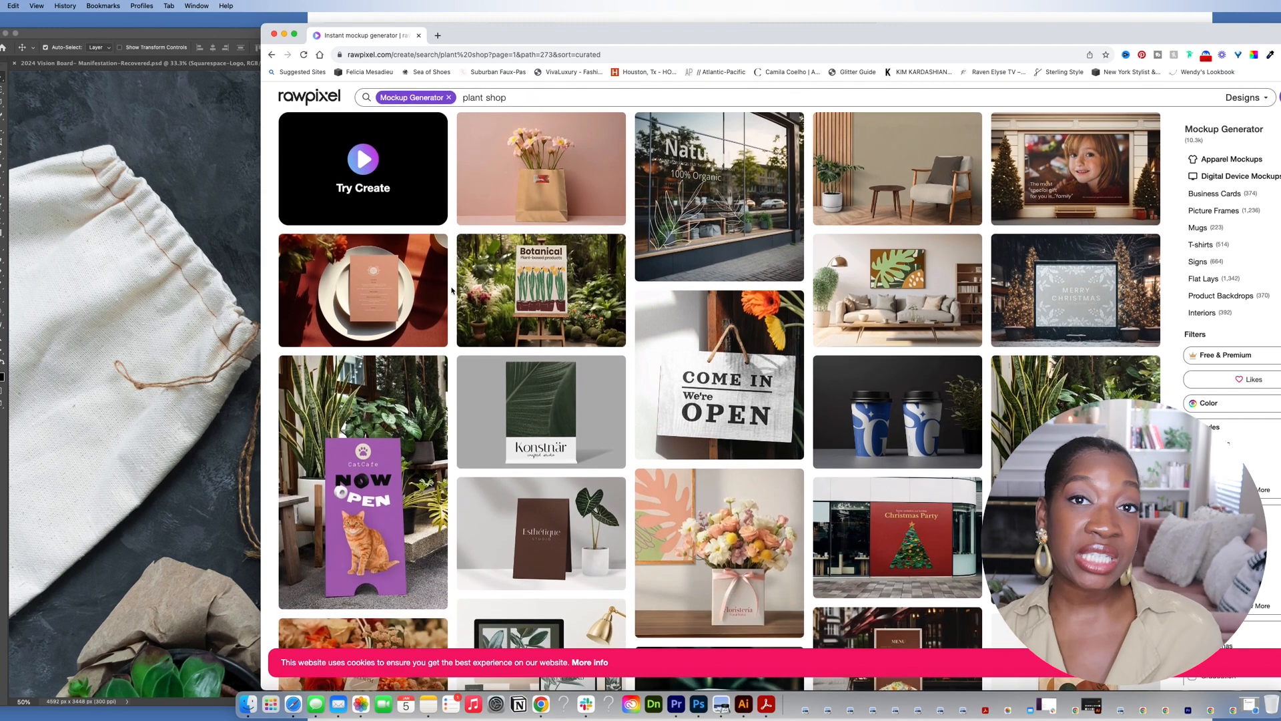
scroll("down", 3)
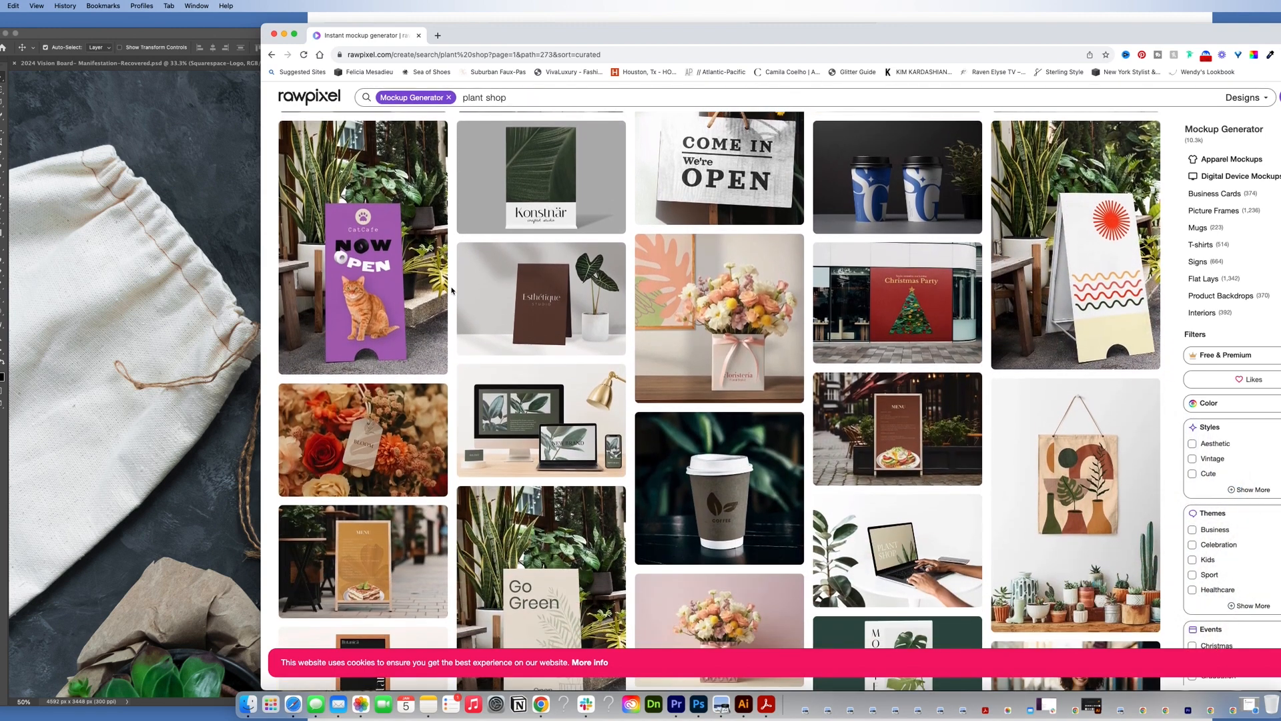
scroll("down", 3)
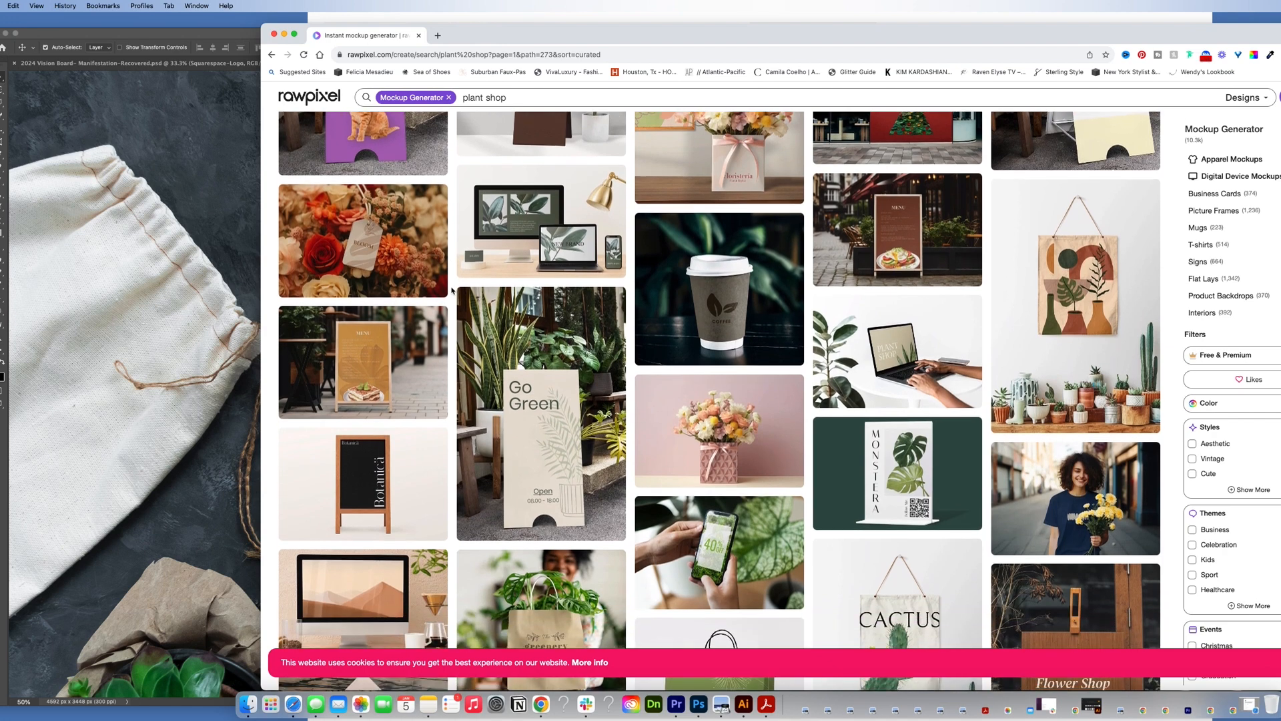
scroll("down", 3)
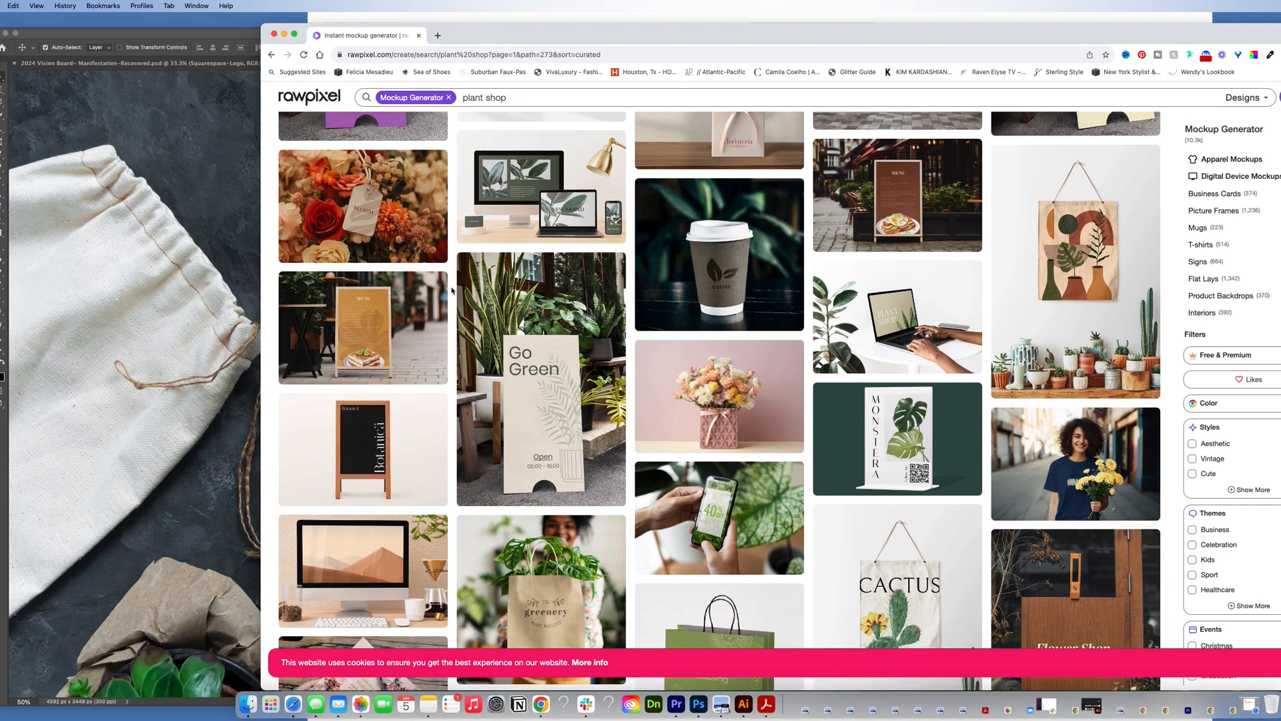
scroll("down", 3)
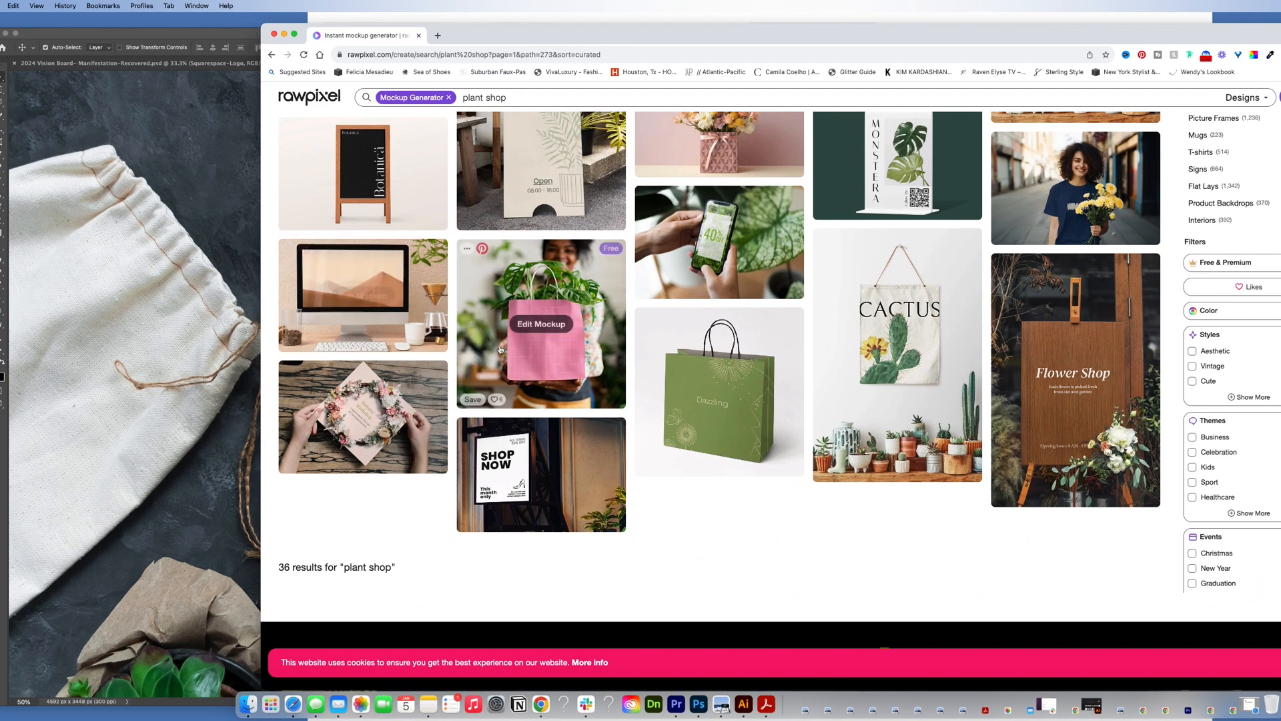
left_click(539, 323)
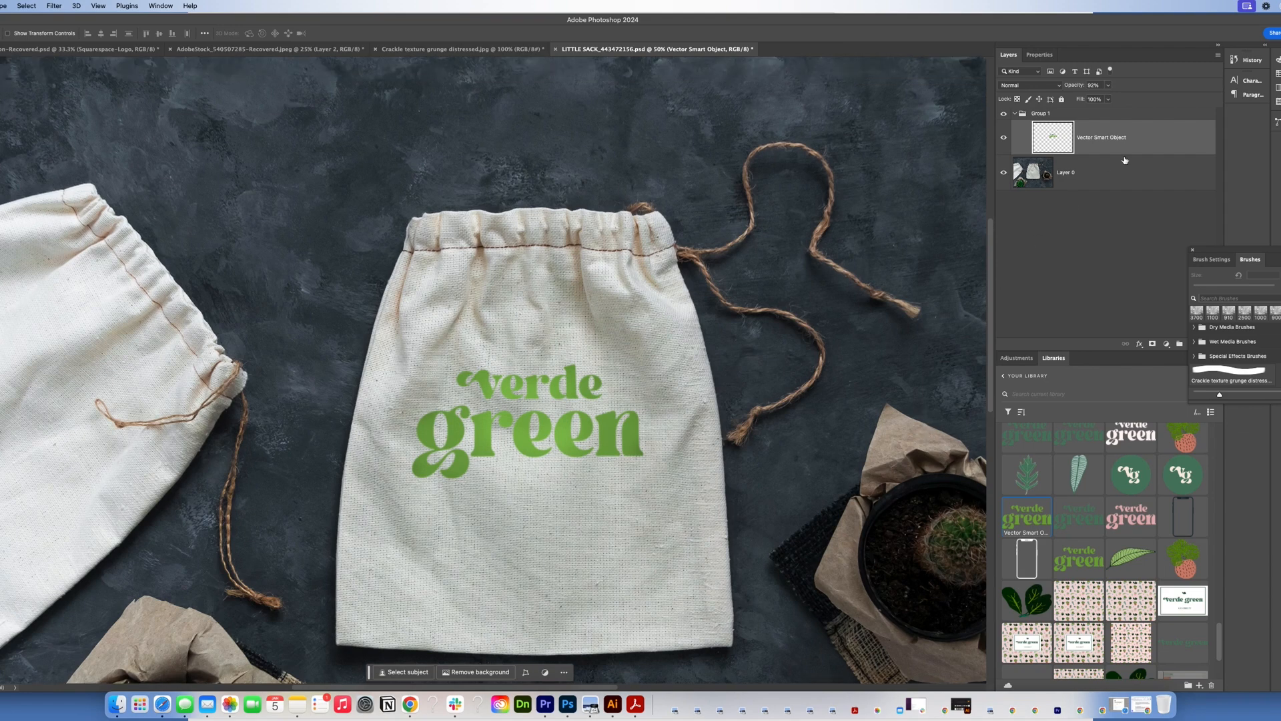
left_click(1004, 138)
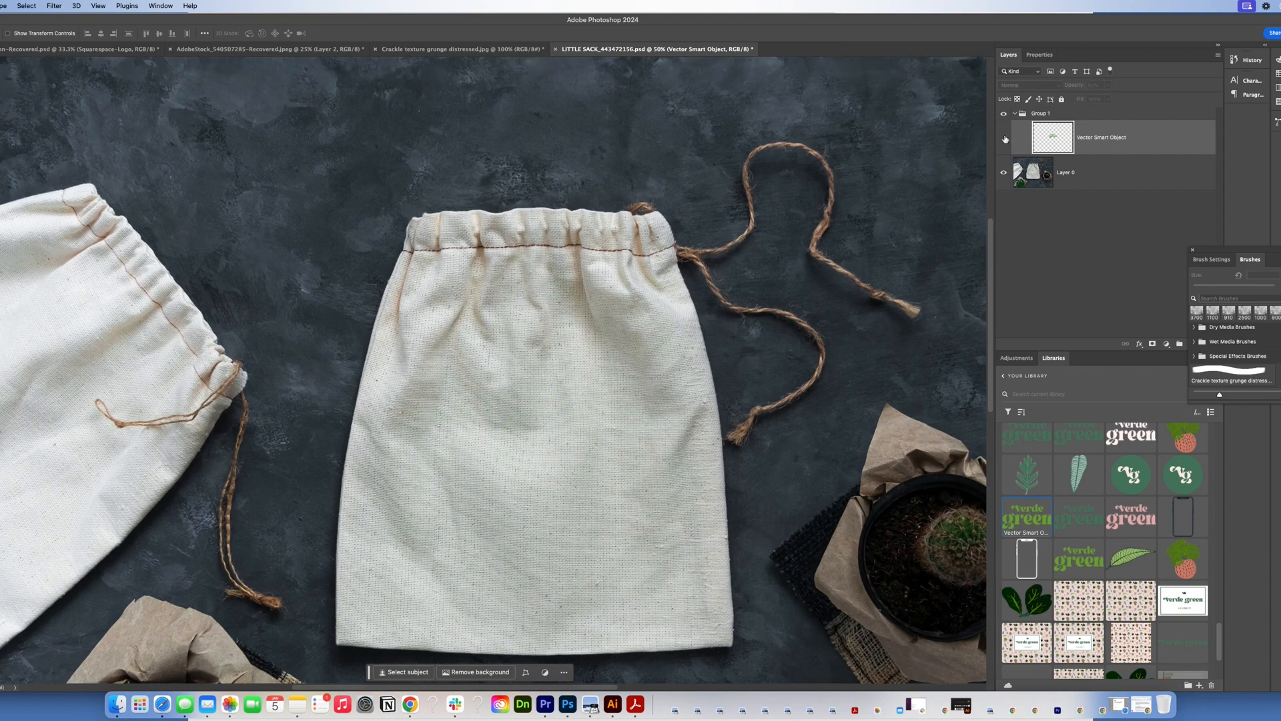
left_click(1004, 139)
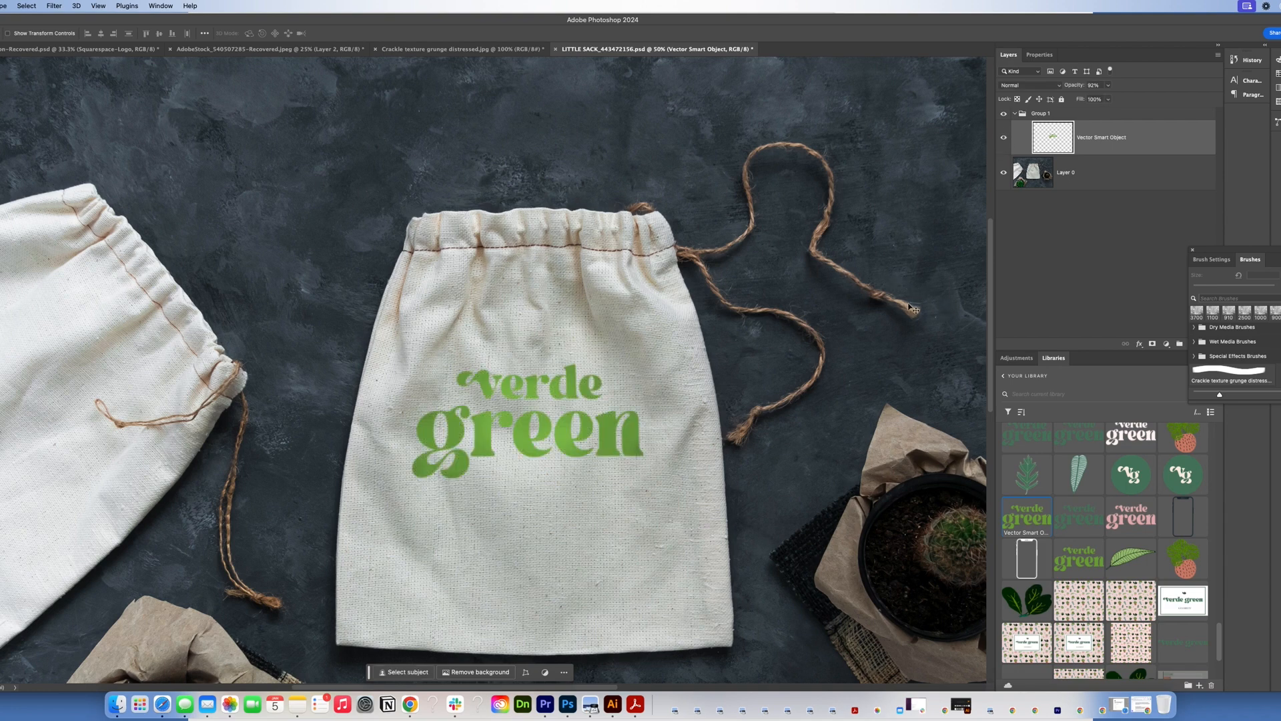
mouse_move(936, 374)
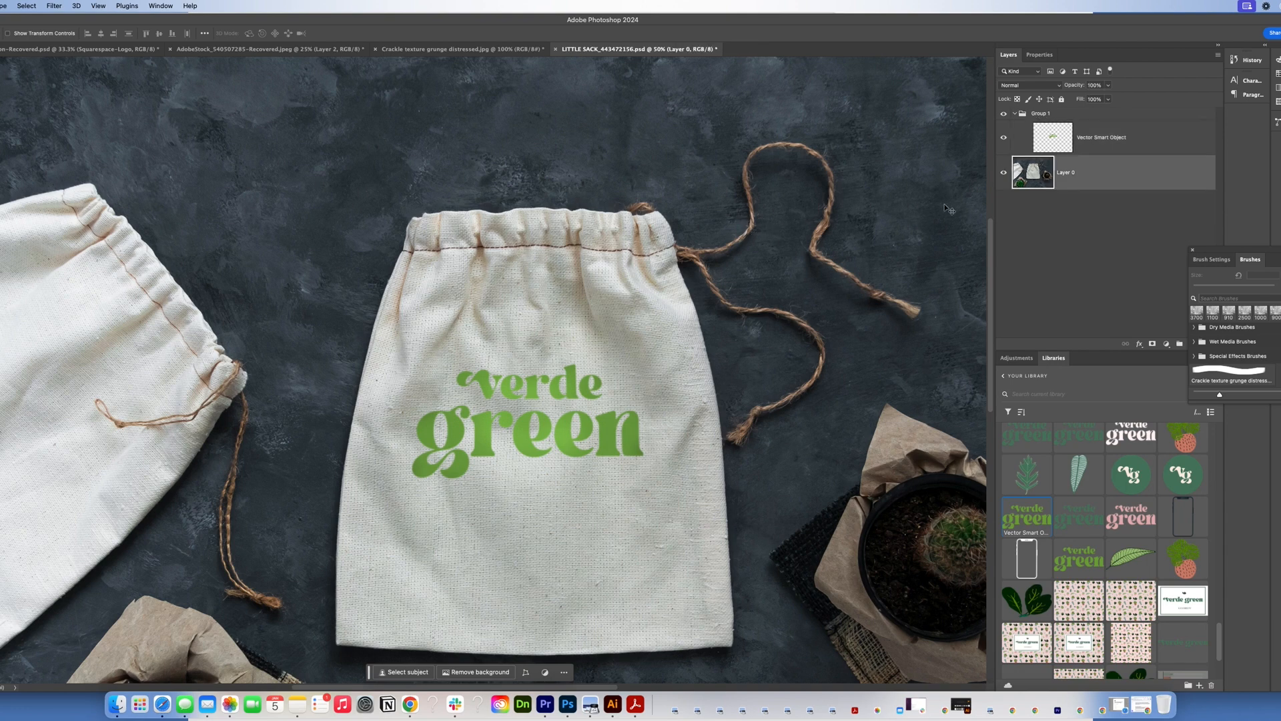
mouse_move(1019, 219)
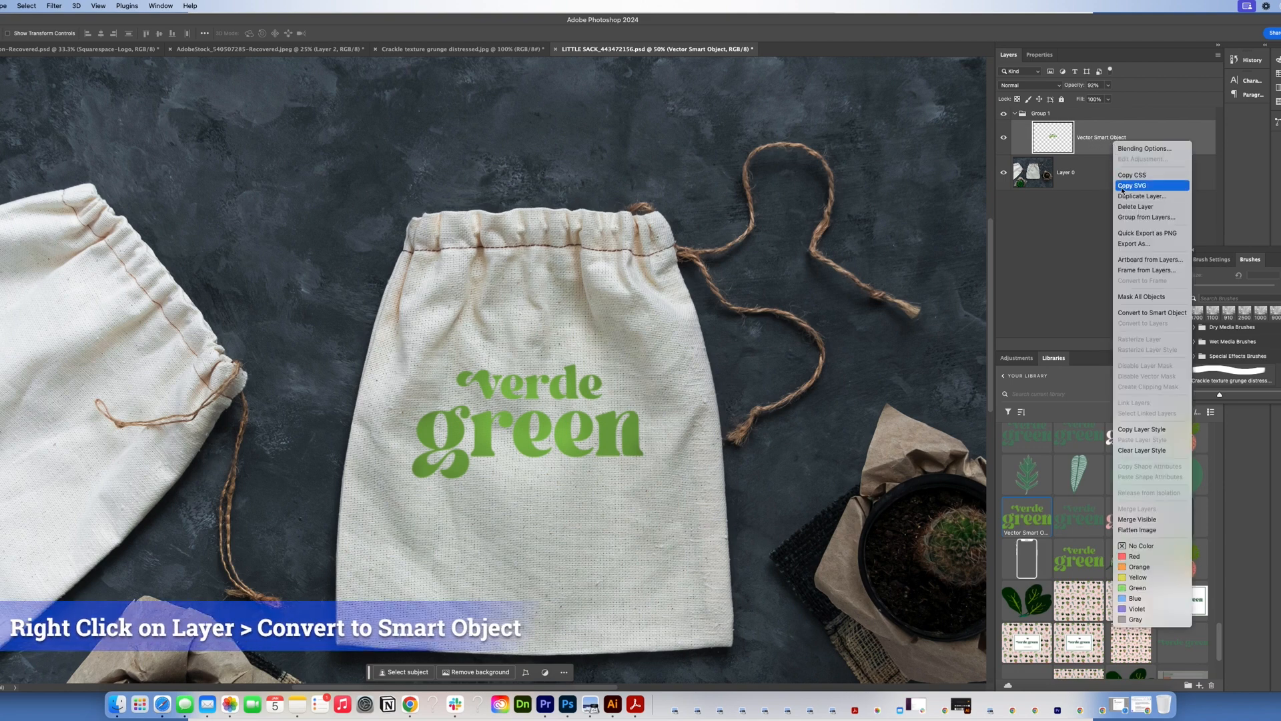
Convert the 'verde green' Vector Smart Object logo layer into a smart object
left_click(1152, 312)
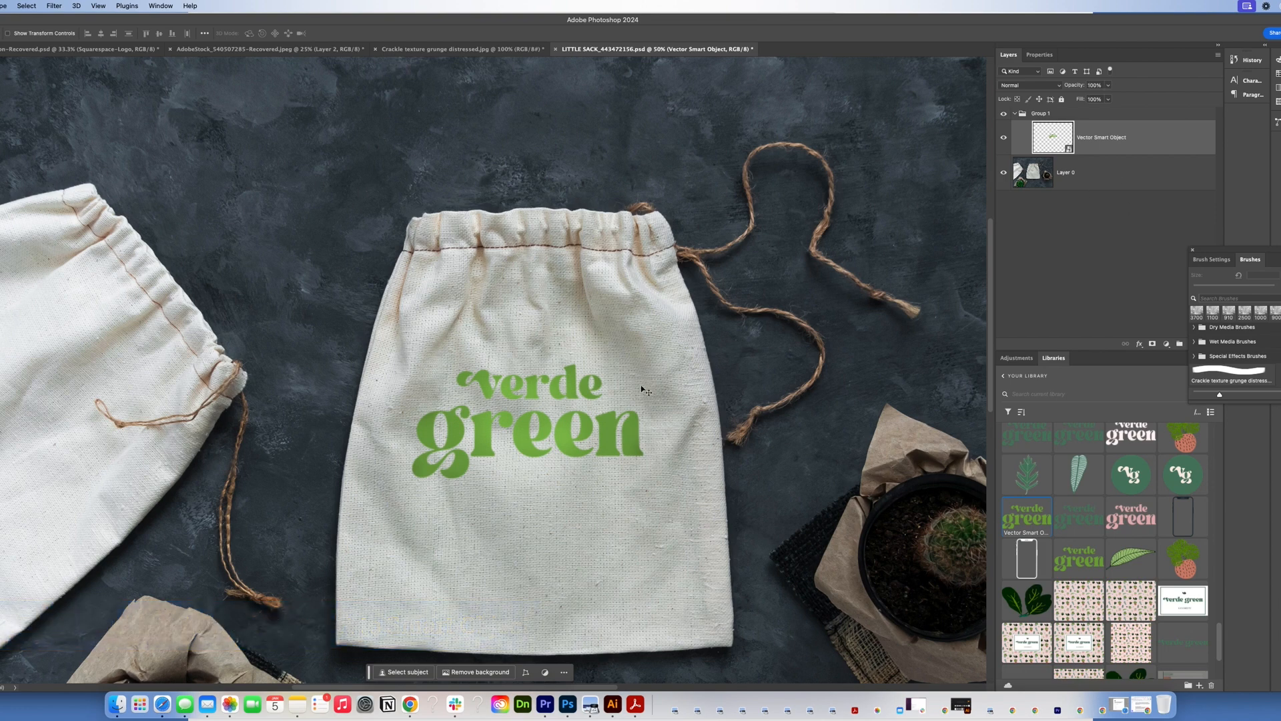
right_click(592, 442)
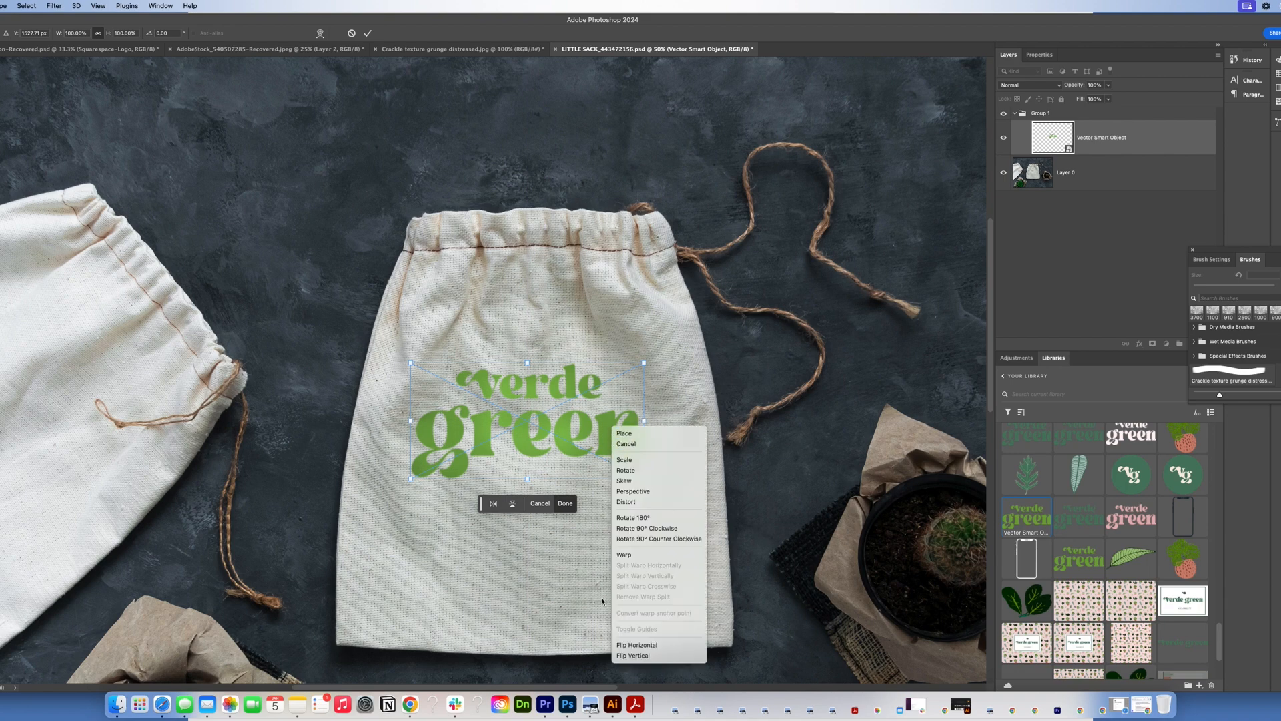
mouse_move(625, 555)
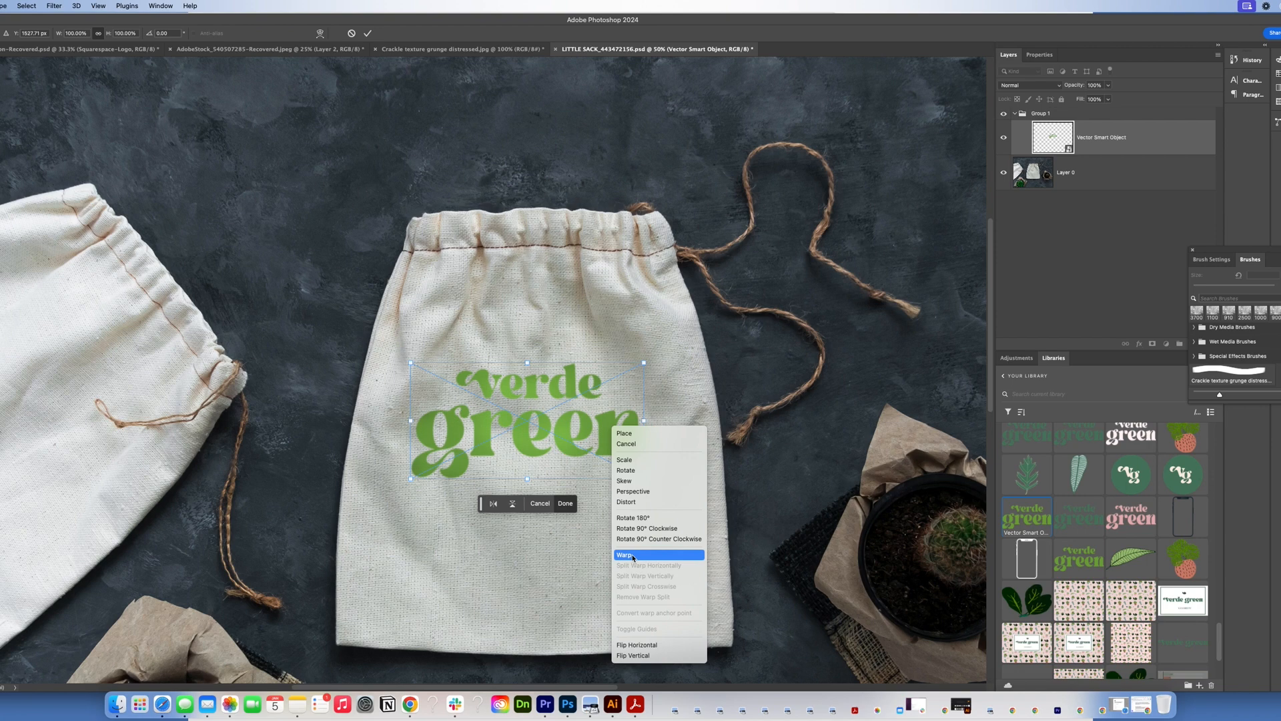
Switch the logo's transform to Warp and drag warp points to reshape it
left_click(625, 554)
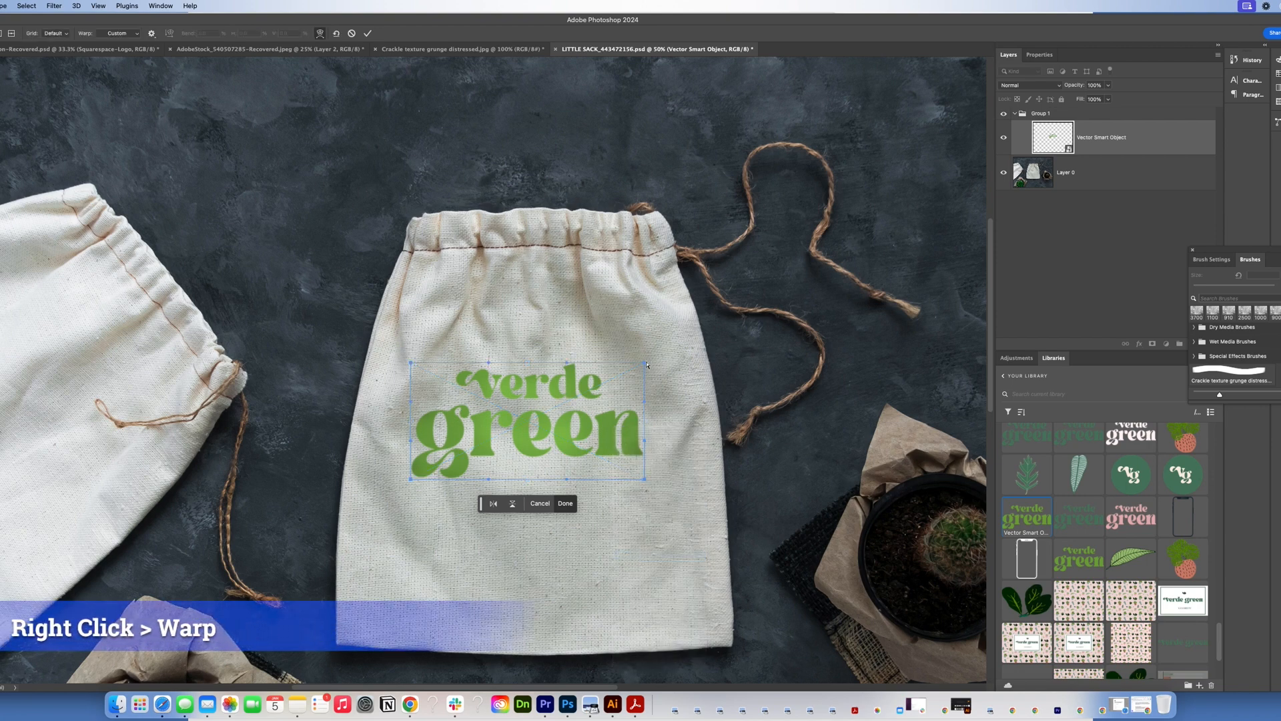
left_click(564, 503)
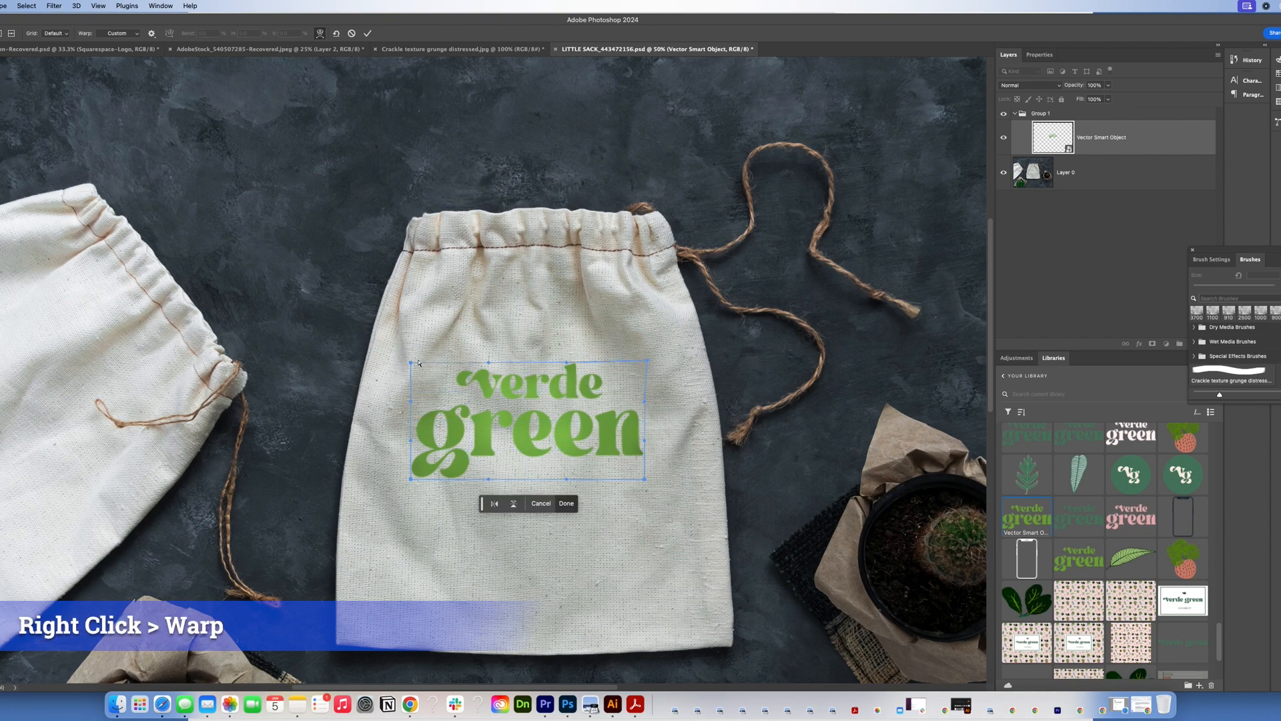
left_click(565, 503)
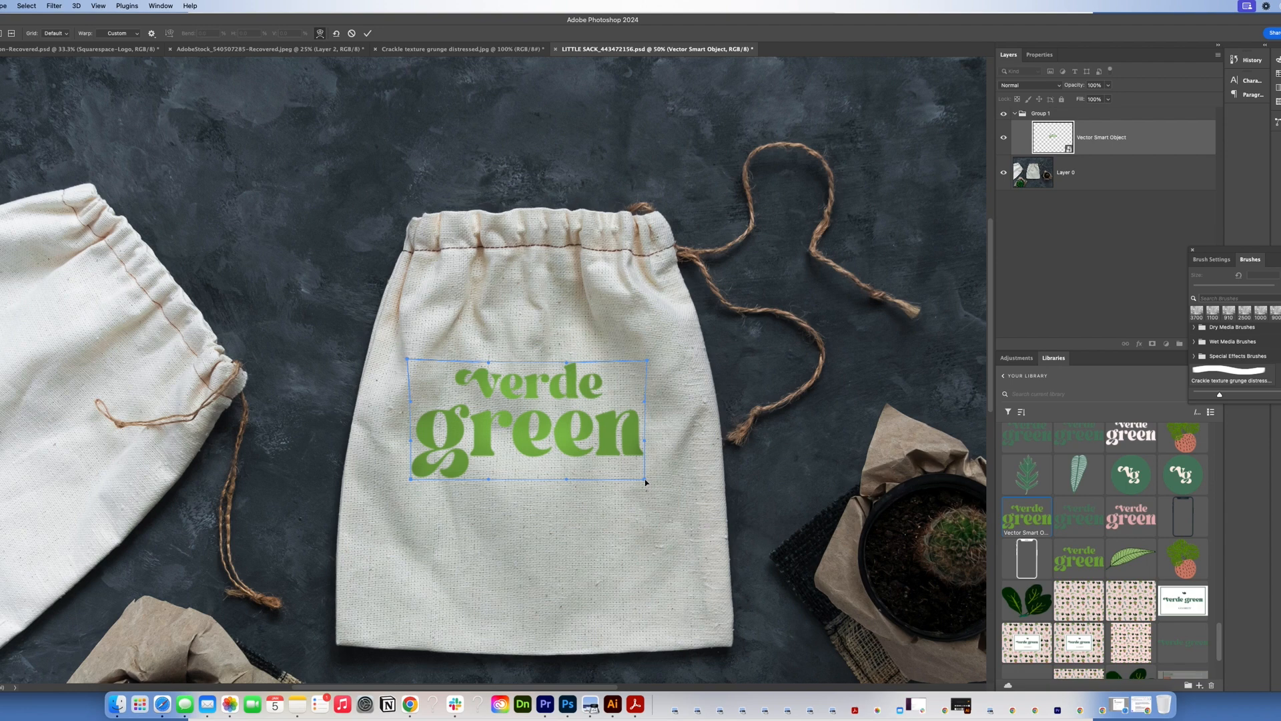
mouse_move(646, 482)
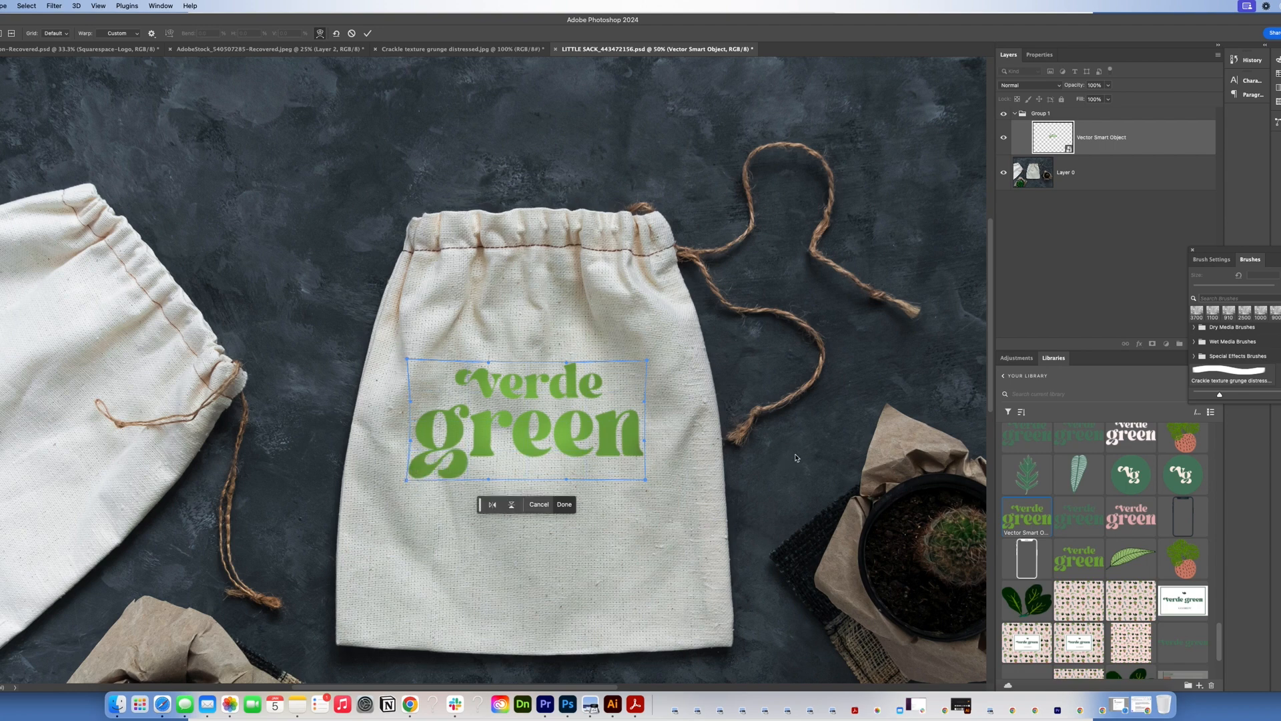
left_click(564, 505)
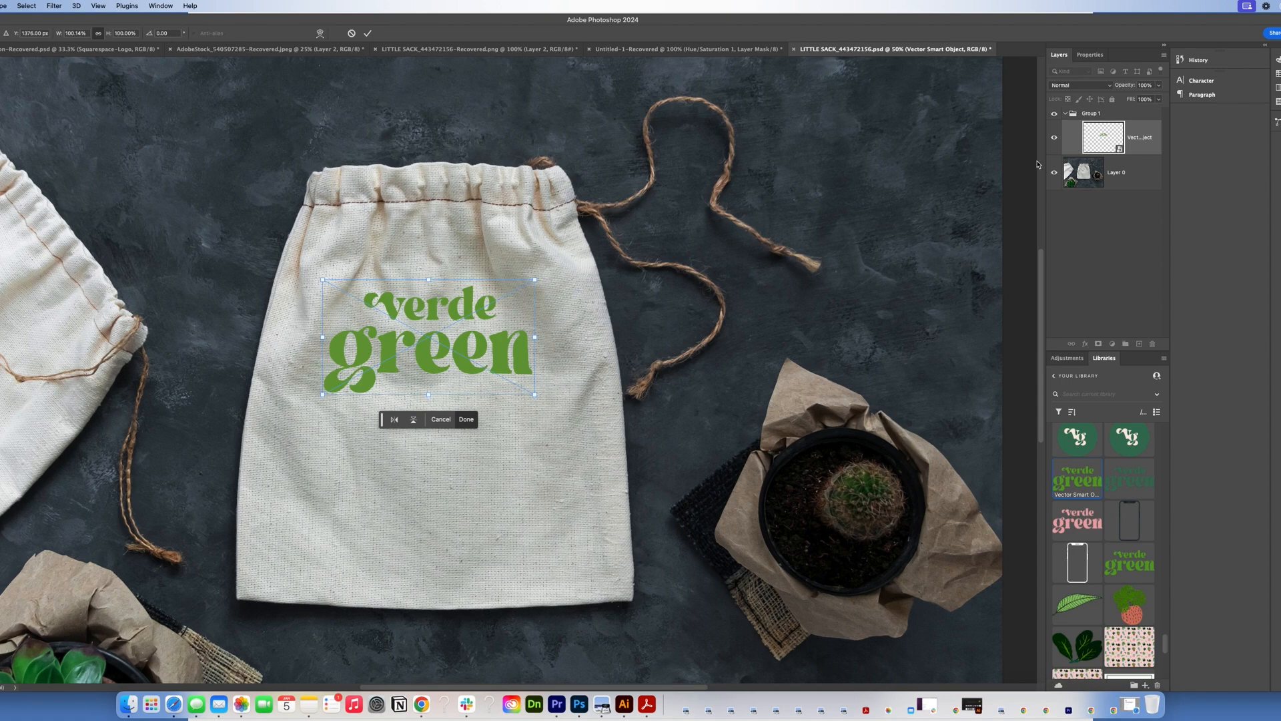
mouse_move(621, 263)
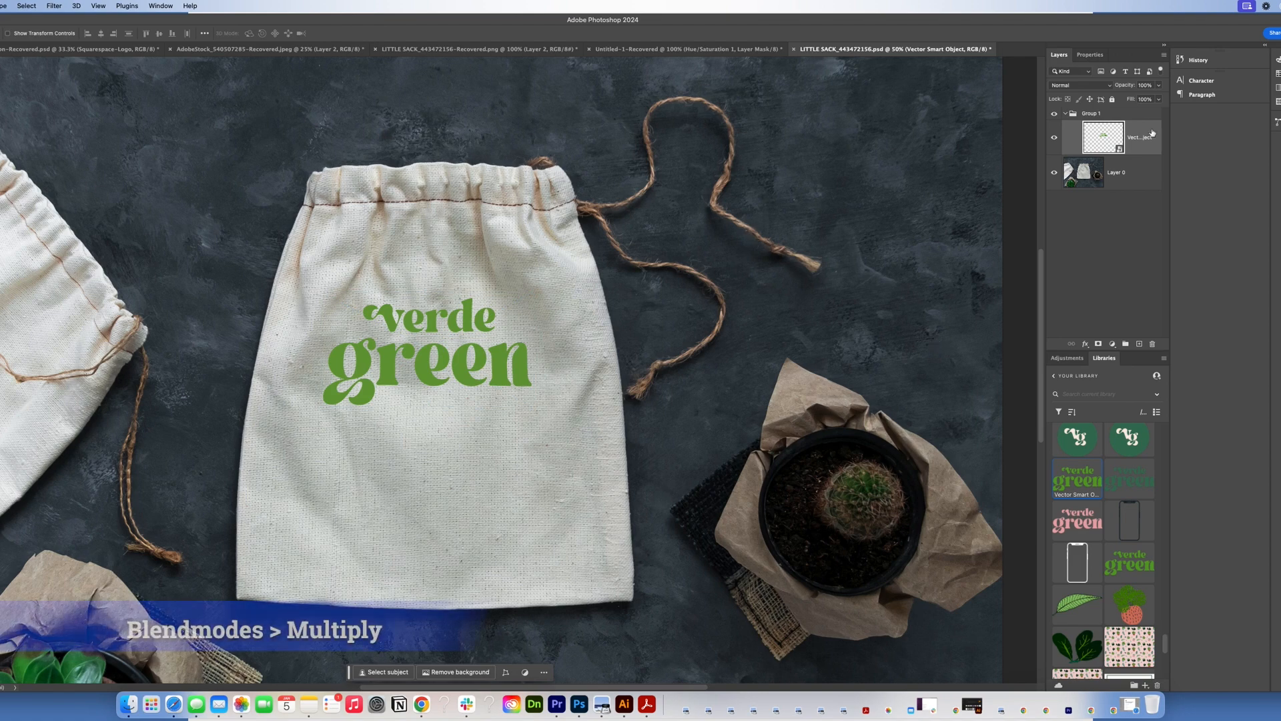
Set the logo layer's blend mode to Multiply
left_click(1078, 85)
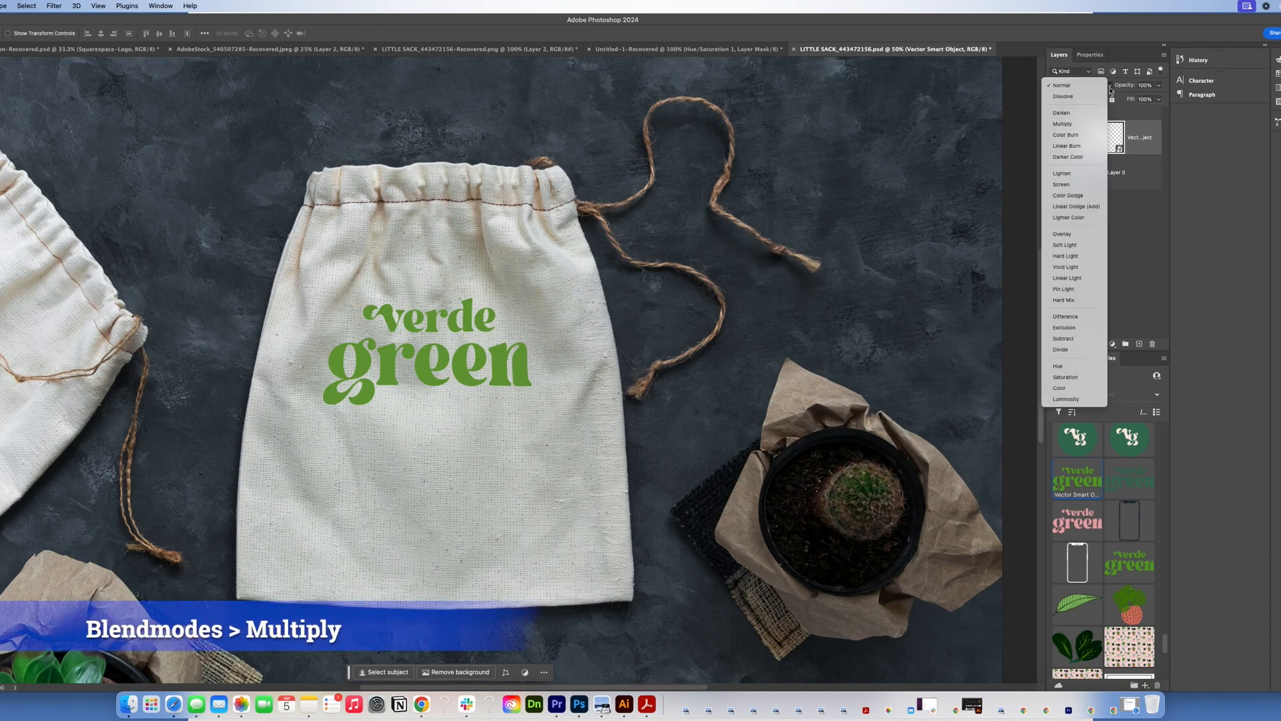
left_click(1064, 124)
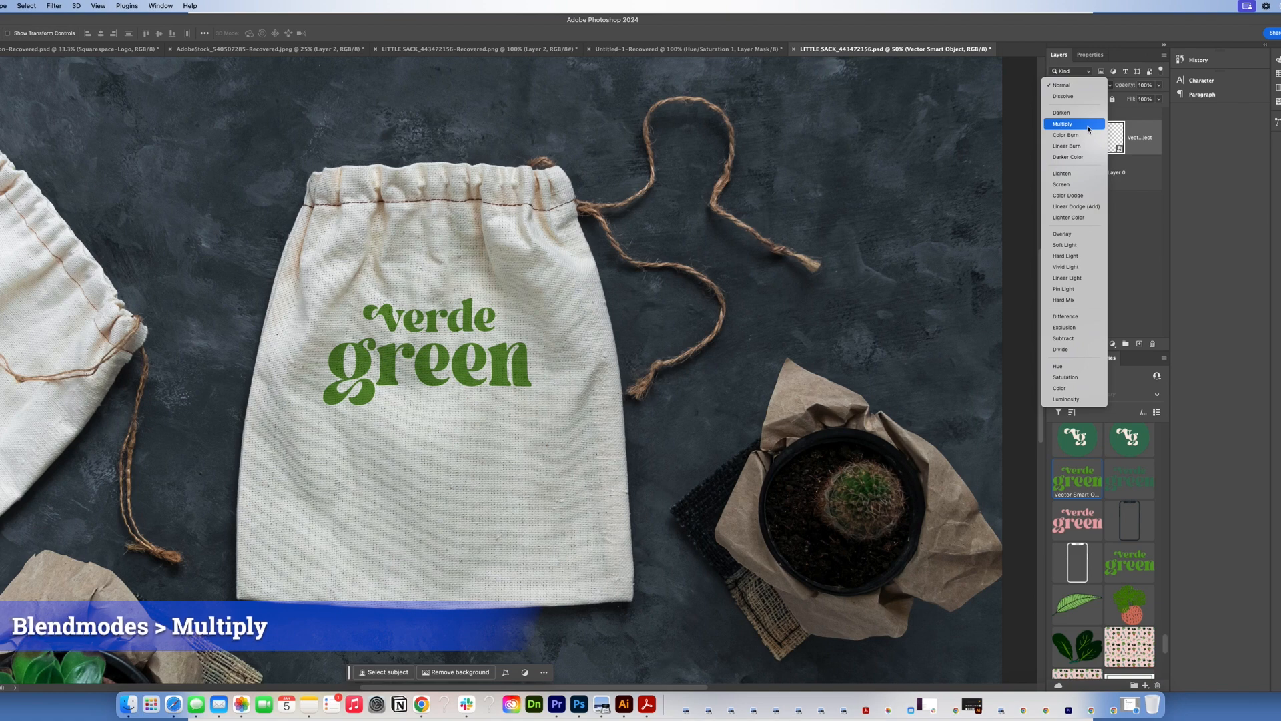
left_click(1062, 124)
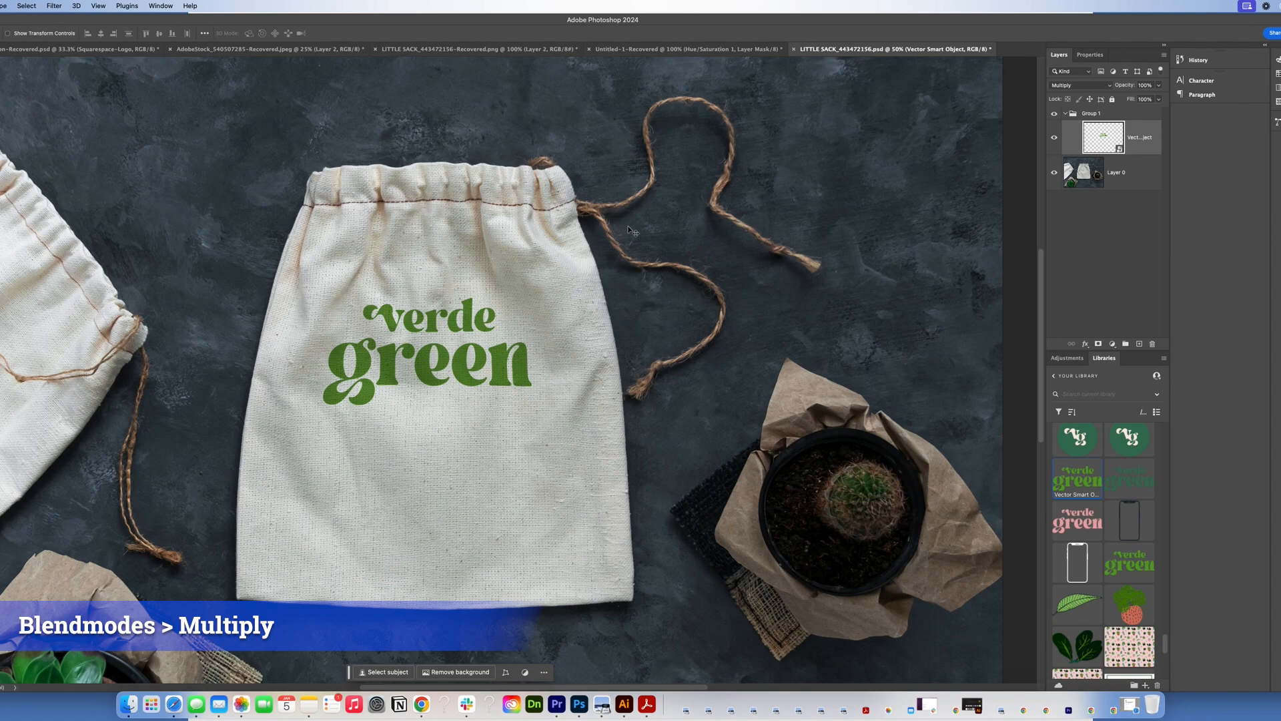
mouse_move(525, 240)
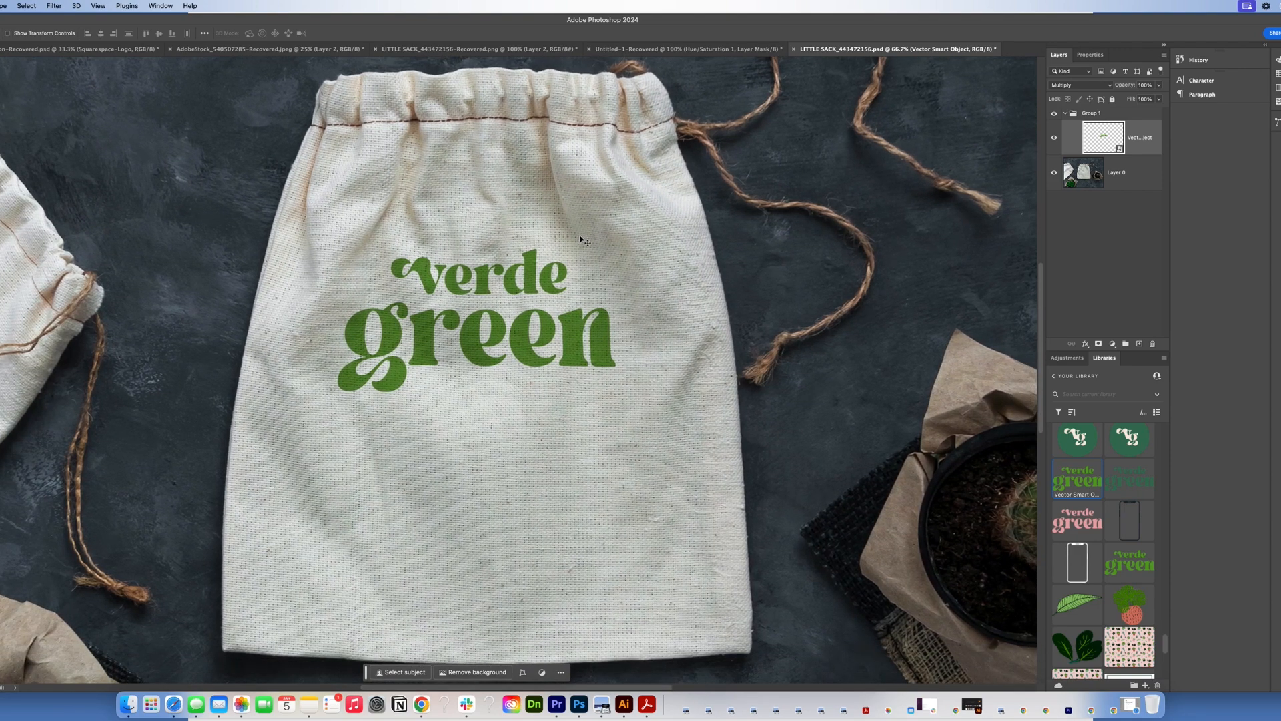
mouse_move(560, 237)
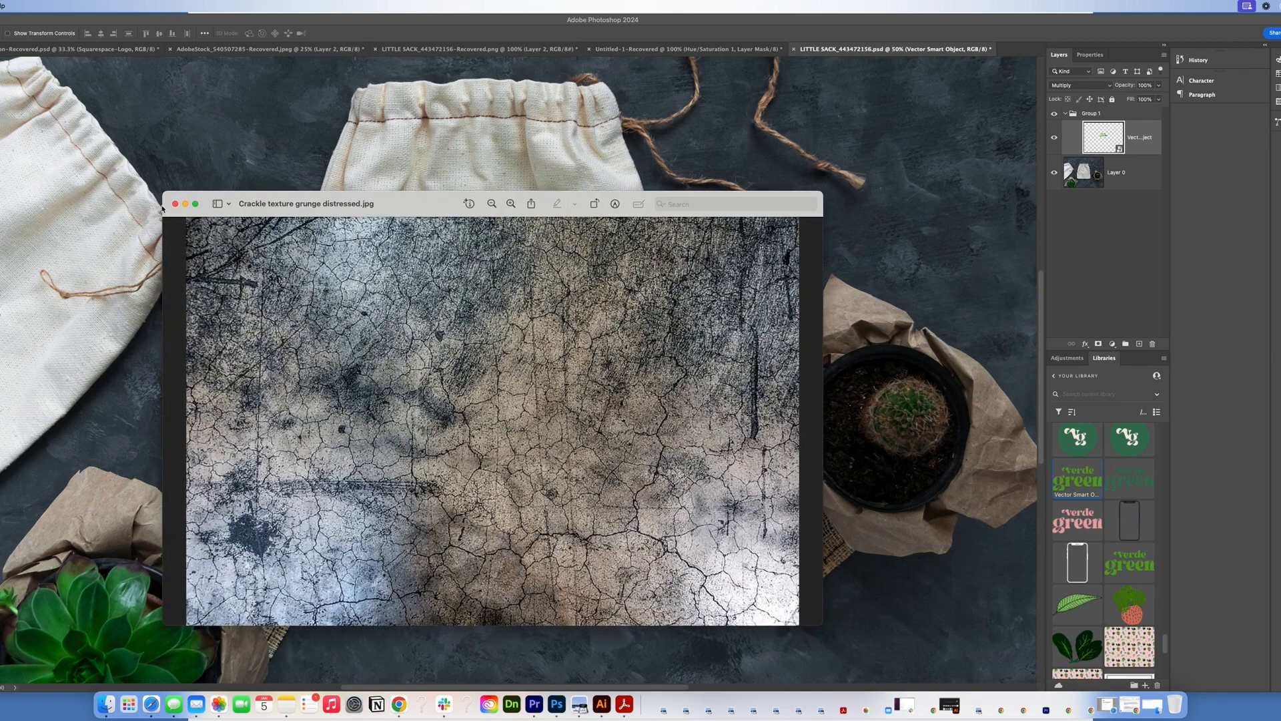
Reposition the crackle texture image window in Preview
left_click_drag(306, 204, 263, 161)
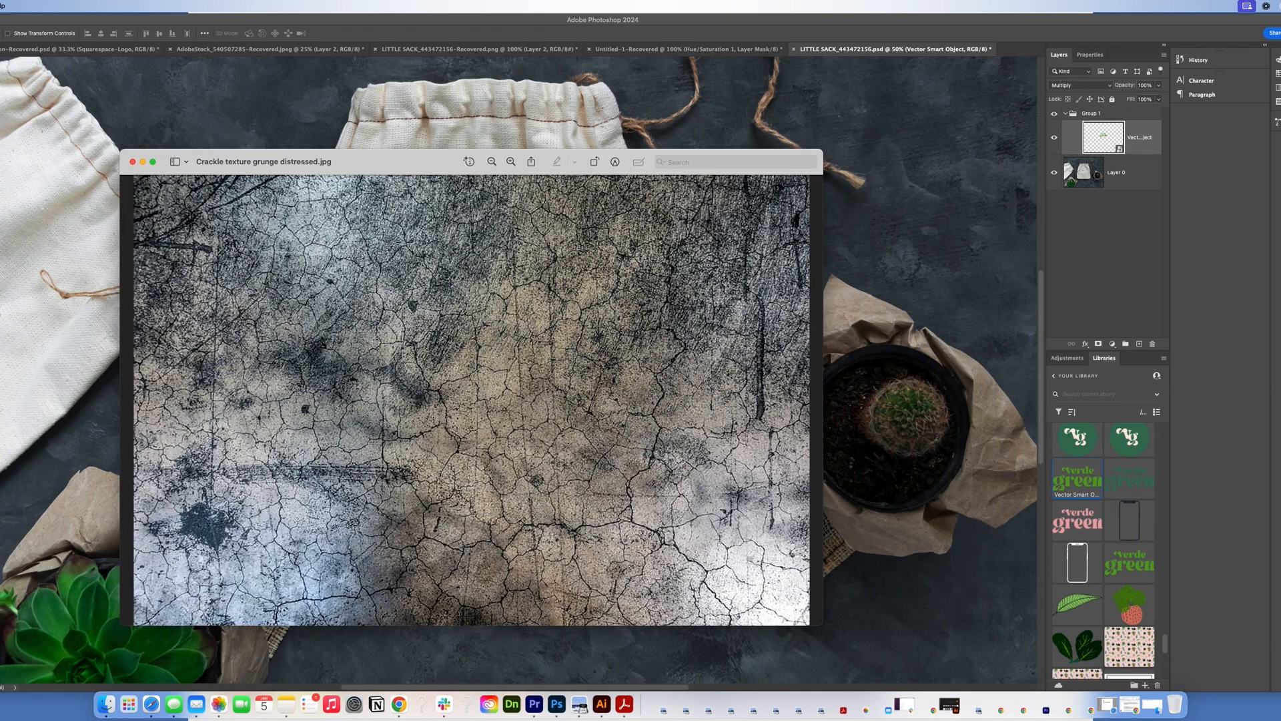
mouse_move(84, 697)
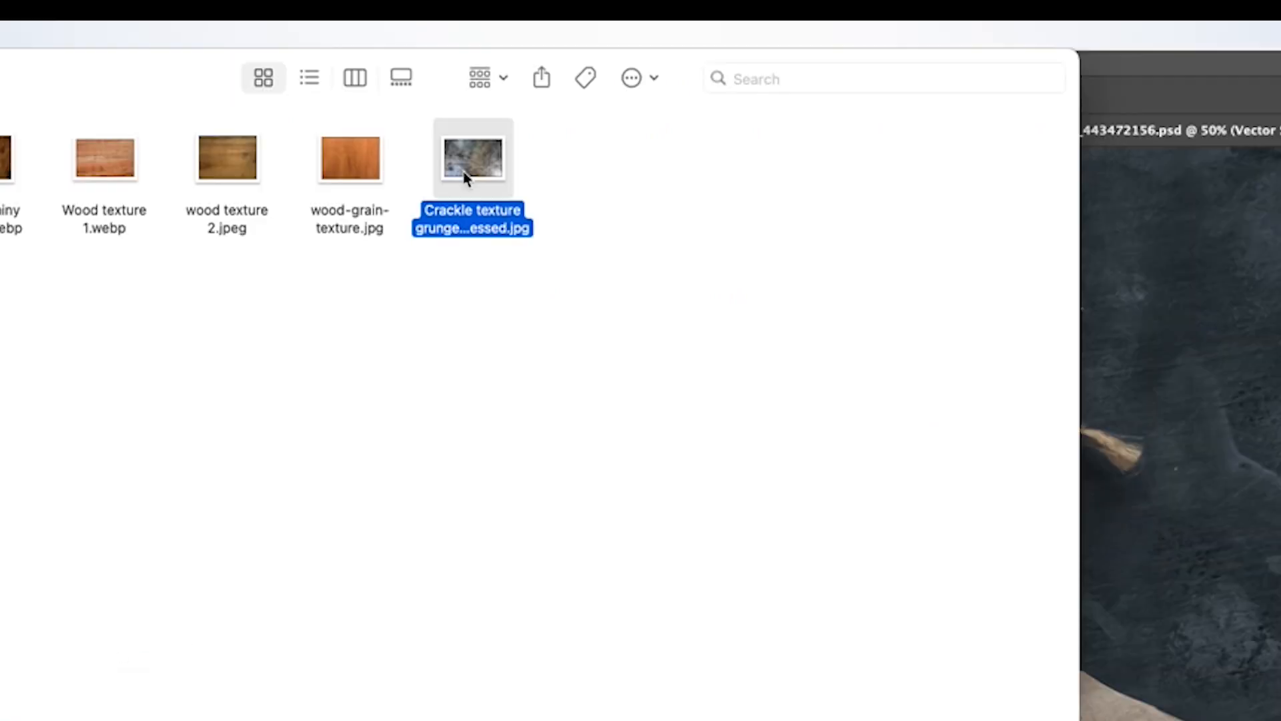
mouse_move(477, 181)
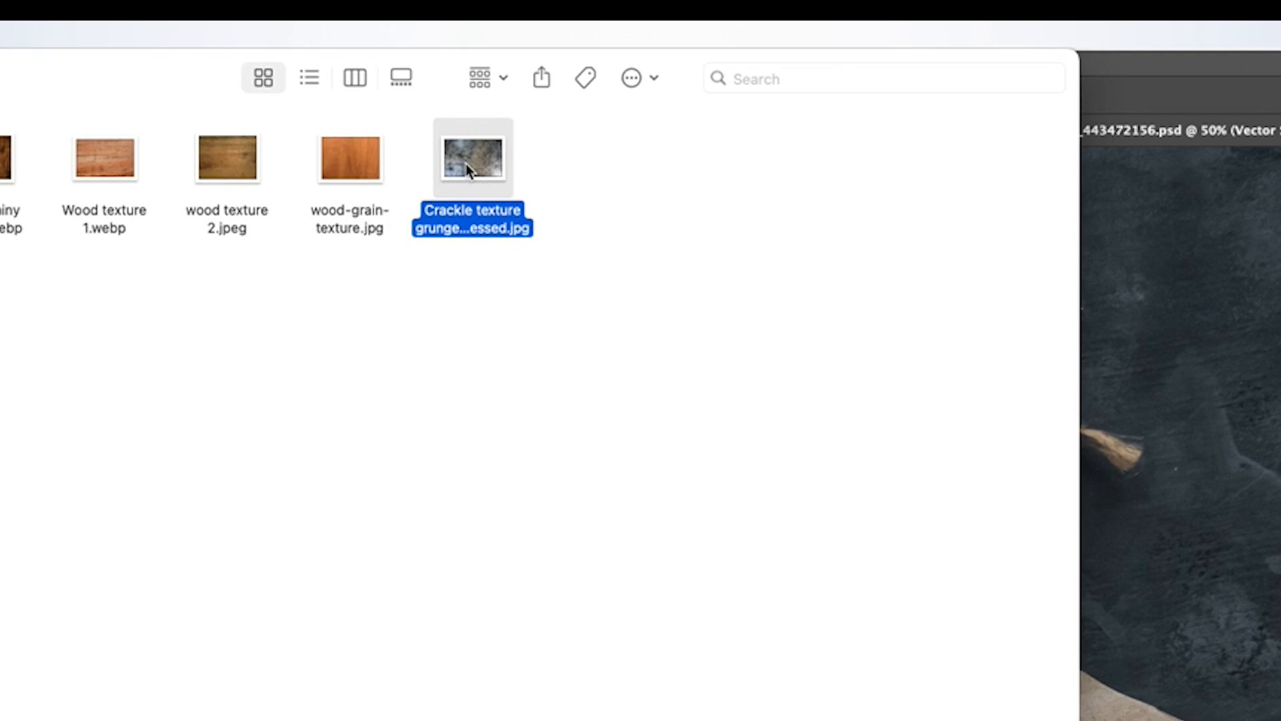
mouse_move(452, 170)
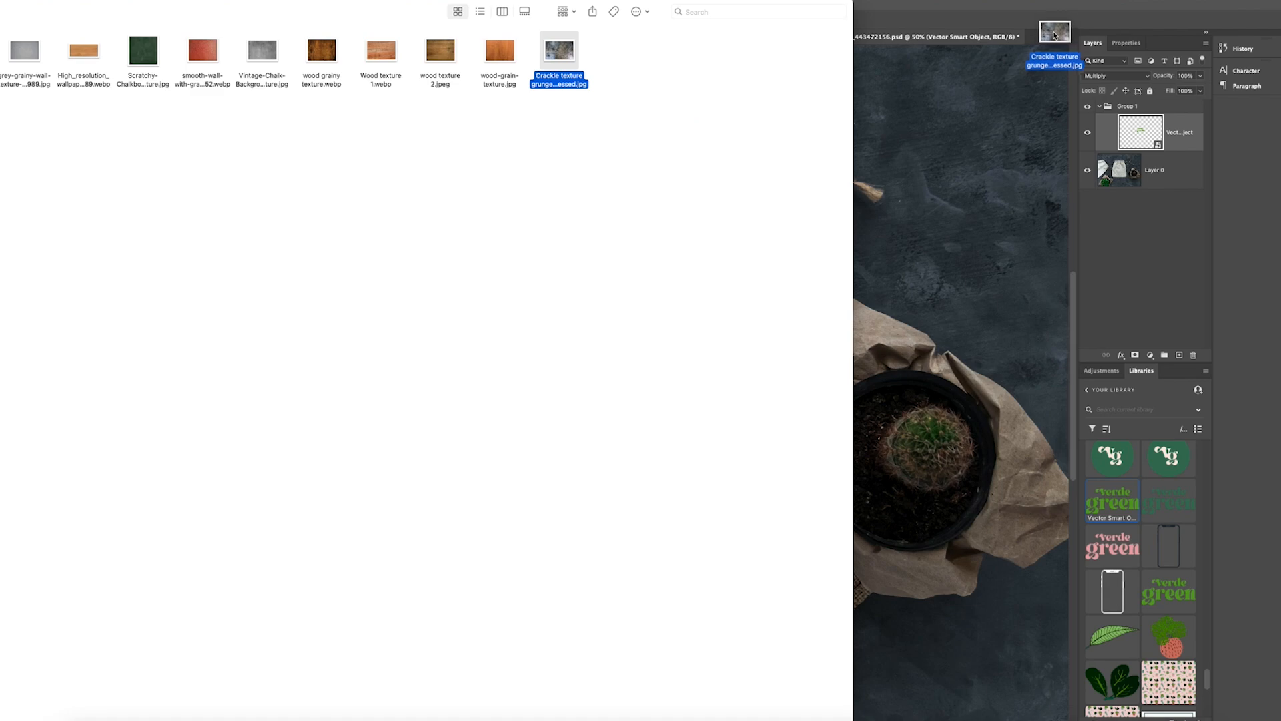
Open the crackle texture, select all, define it as a brush preset, and return to LITTLE SACK
double_click(558, 48)
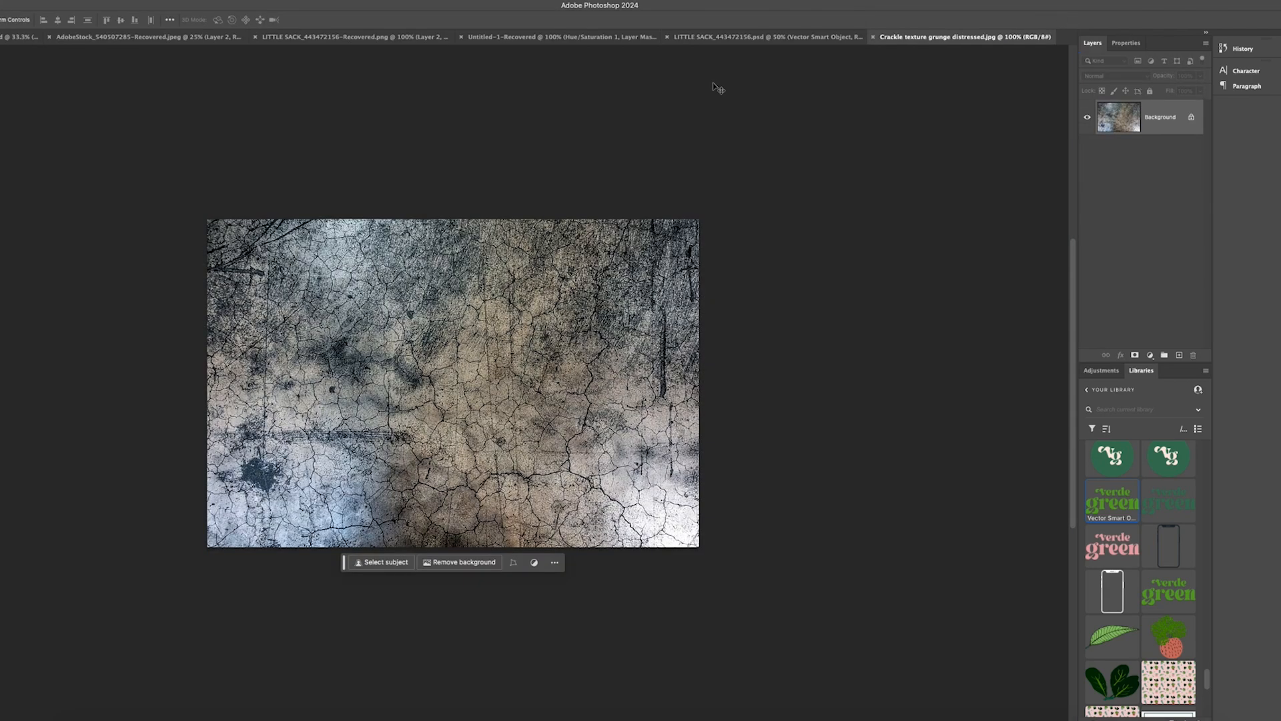
key("cmd+a")
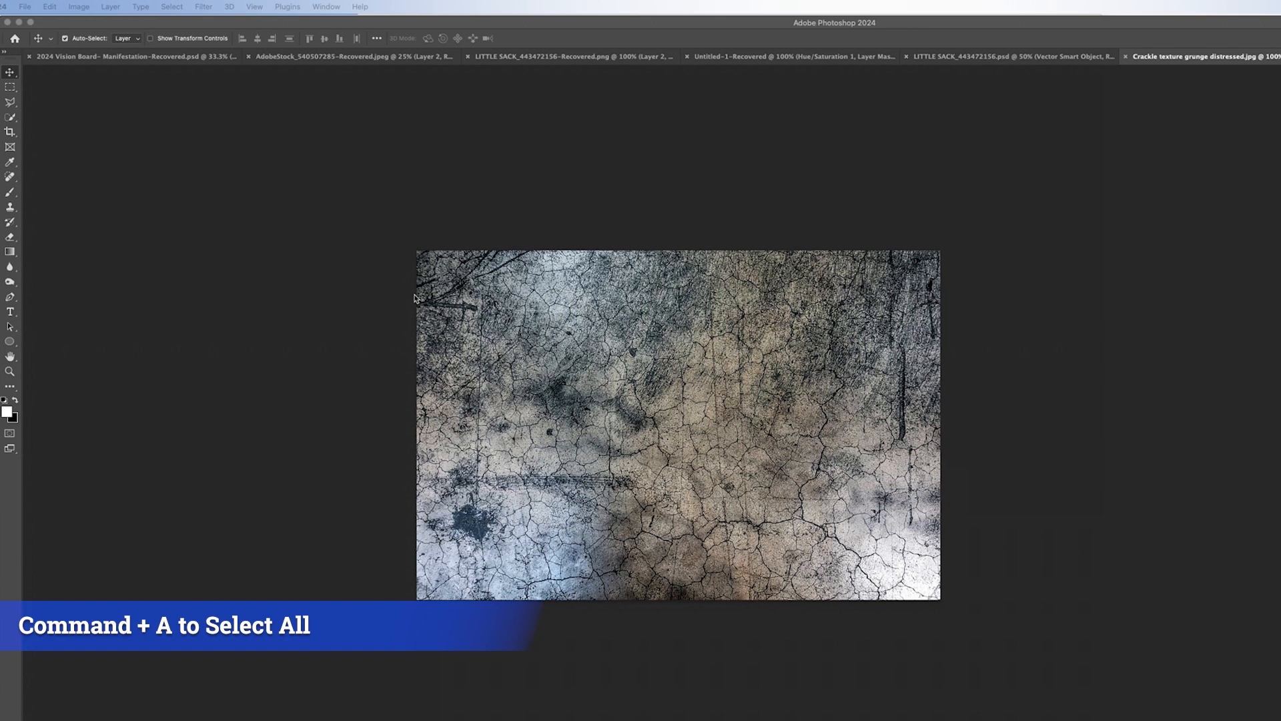
mouse_move(379, 297)
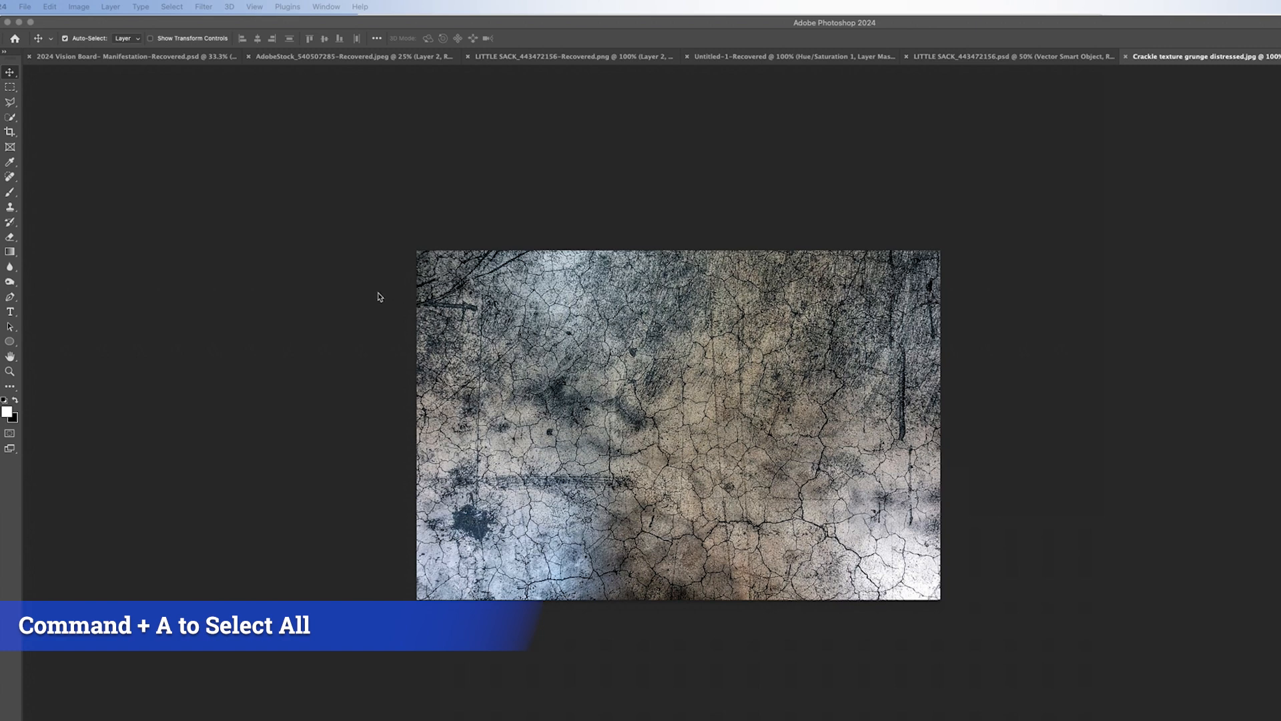
key("cmd+a")
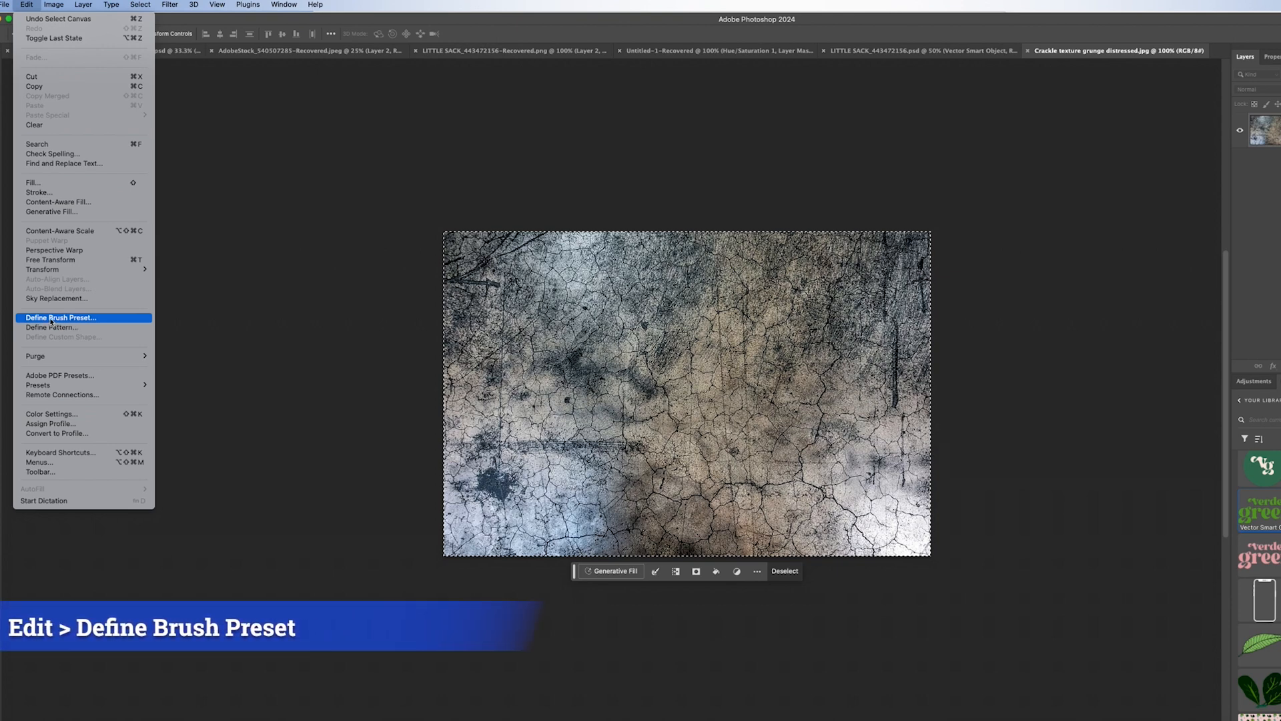
left_click(61, 317)
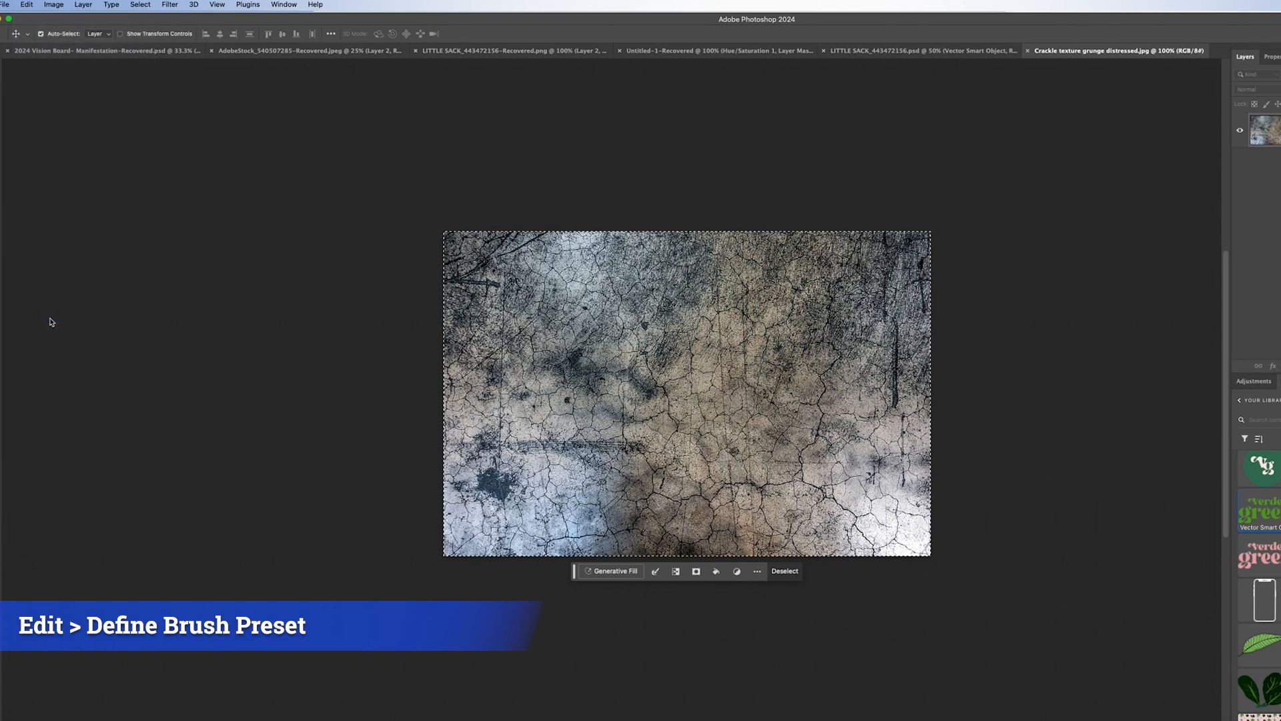
left_click(27, 4)
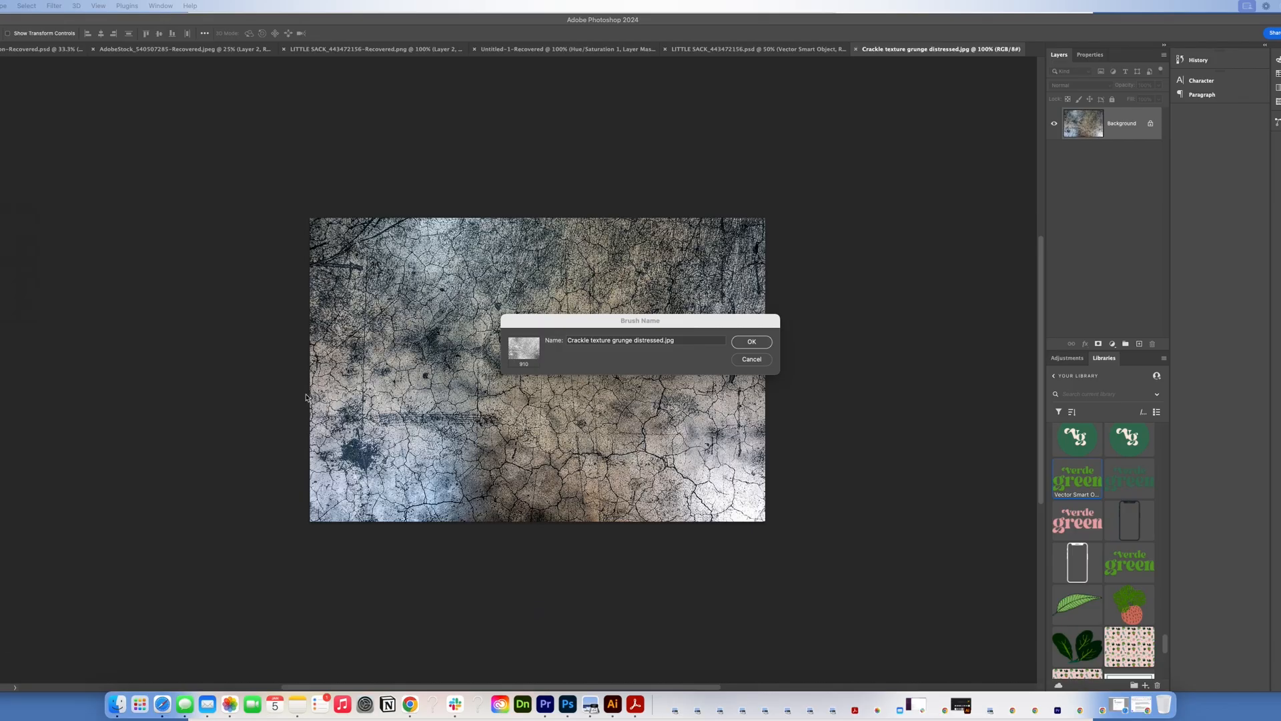
mouse_move(658, 347)
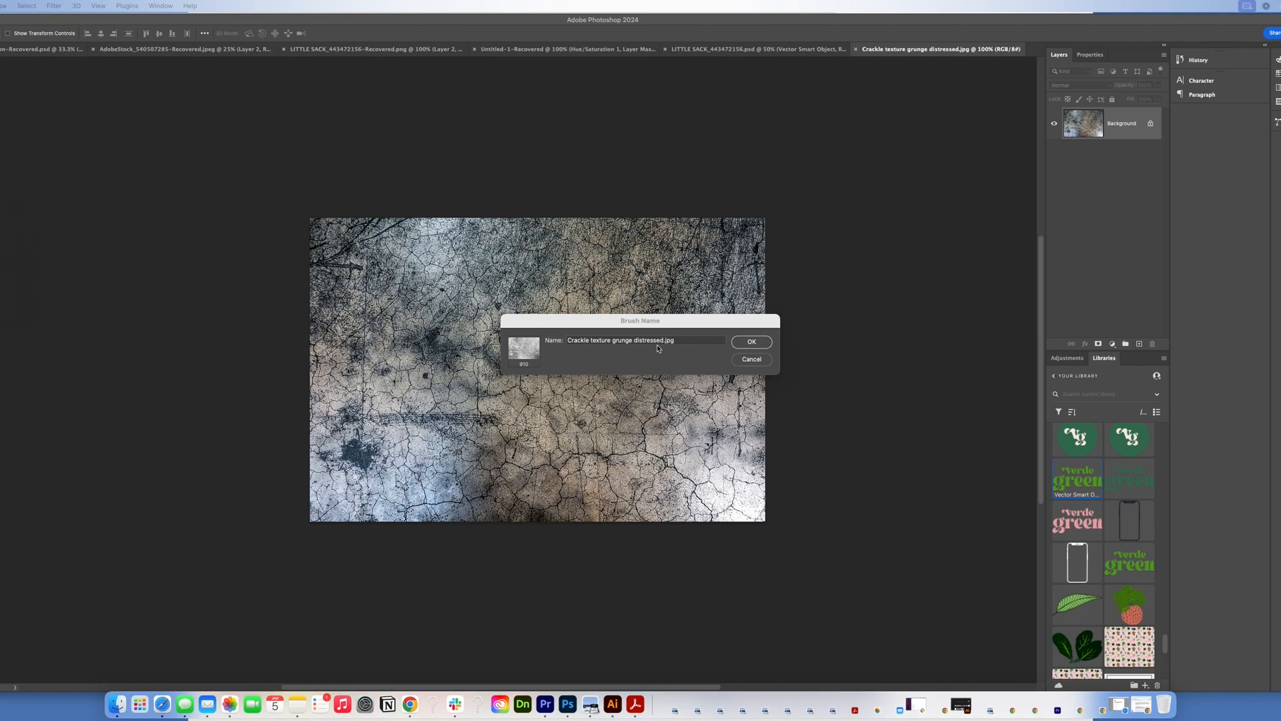
left_click(750, 342)
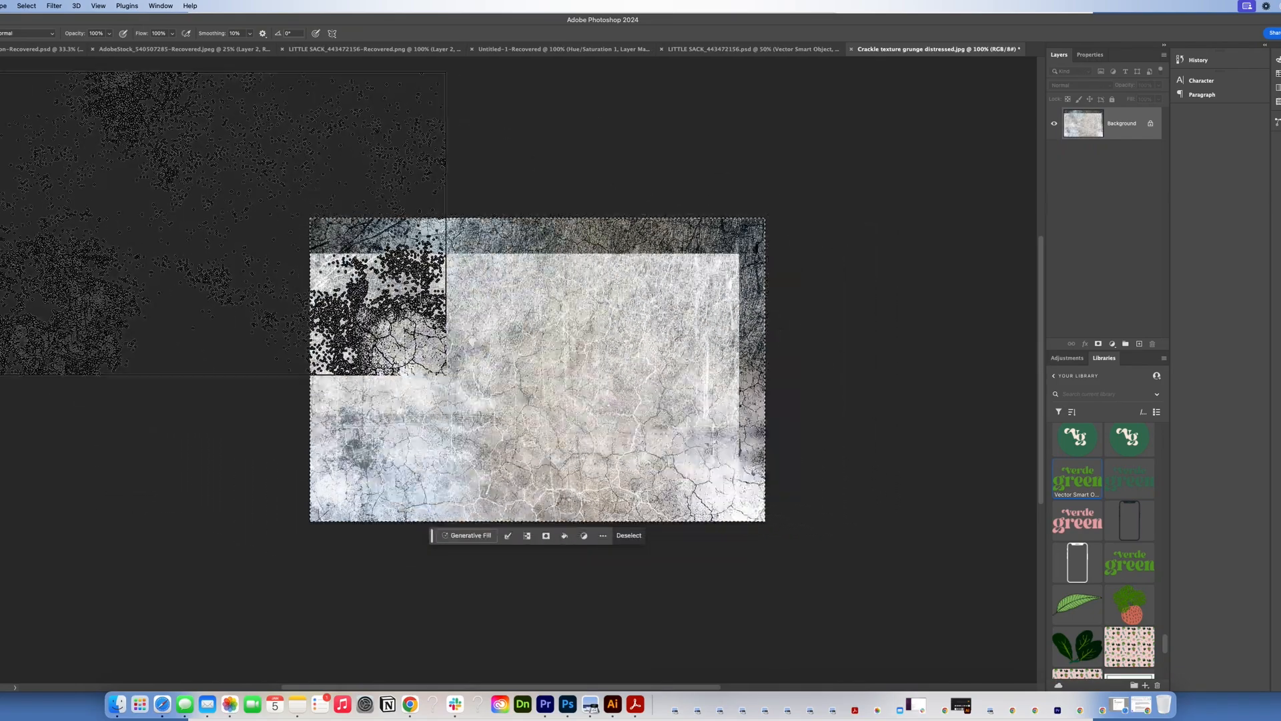
left_click(739, 49)
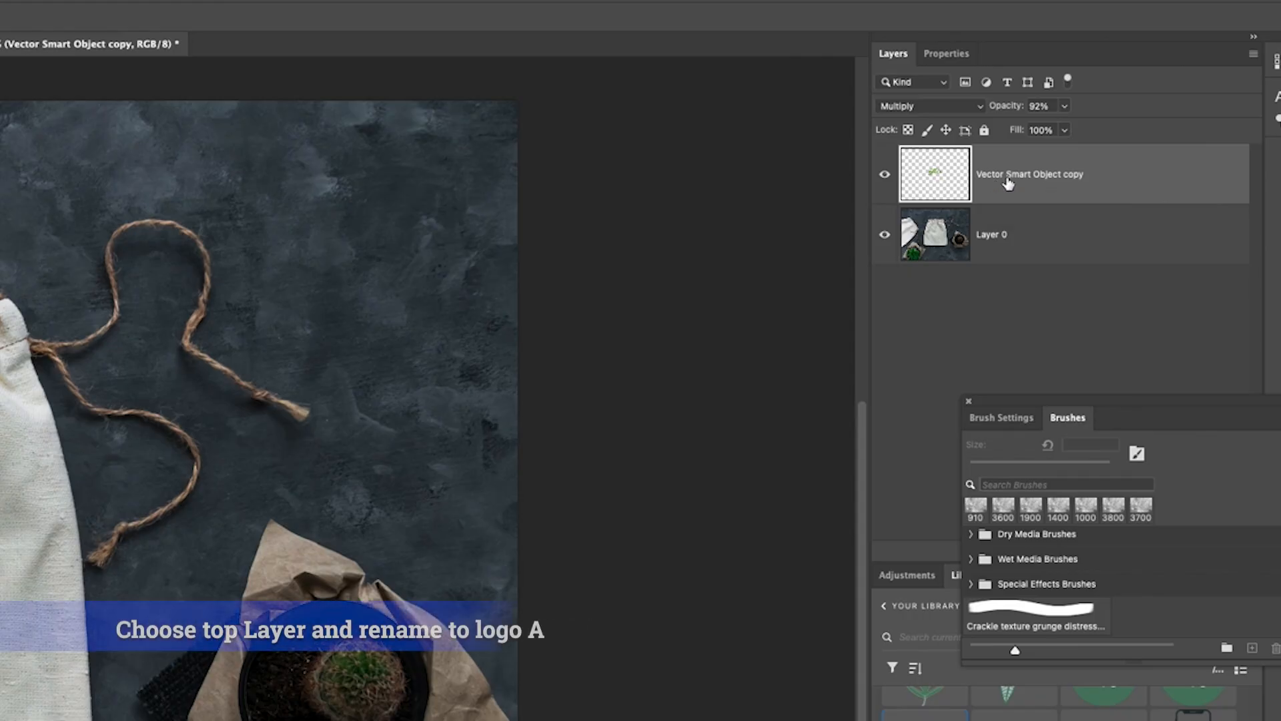
Rename the top logo layer Logo A and duplicate it as Logo A copy
double_click(1030, 173)
type("Logo A")
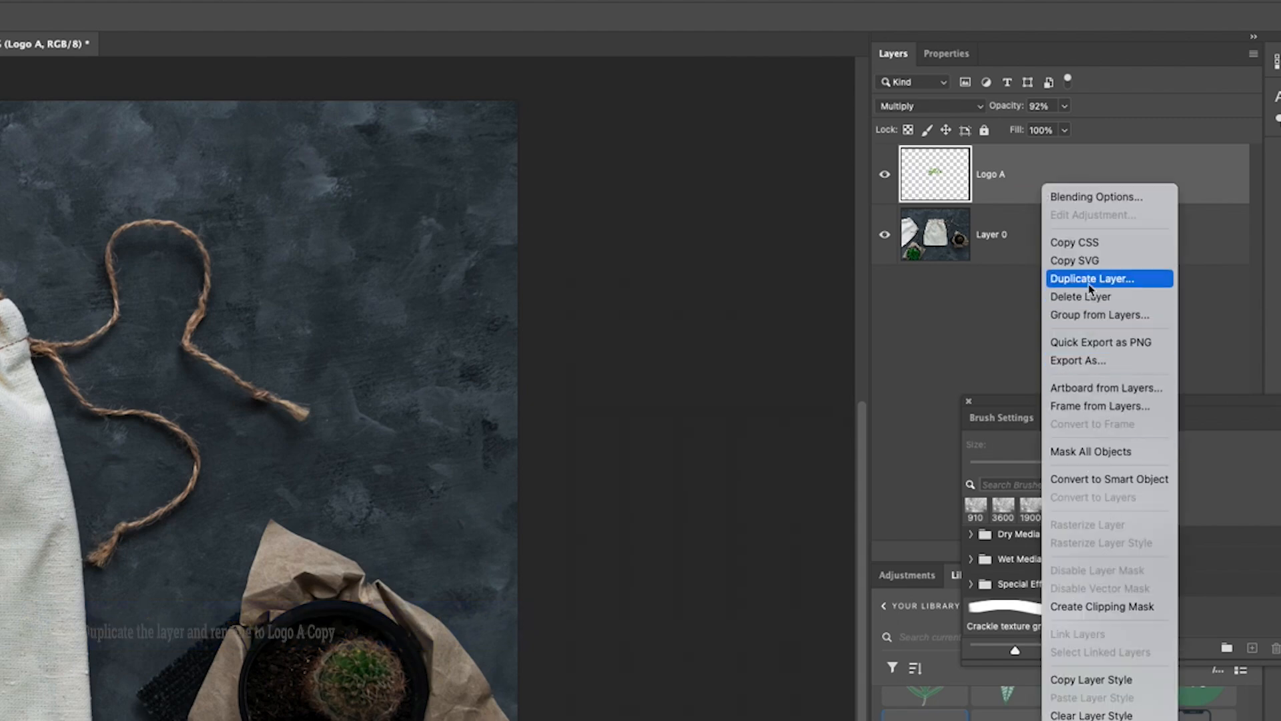
left_click(1092, 279)
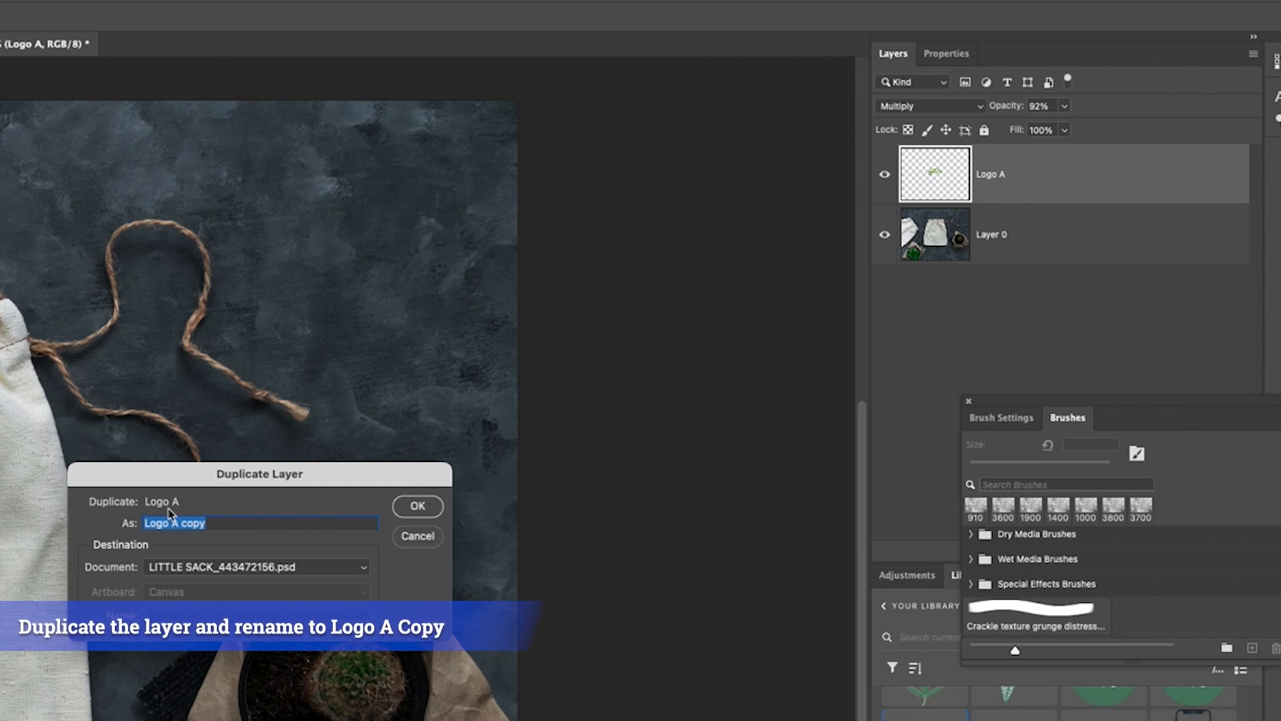
left_click(416, 505)
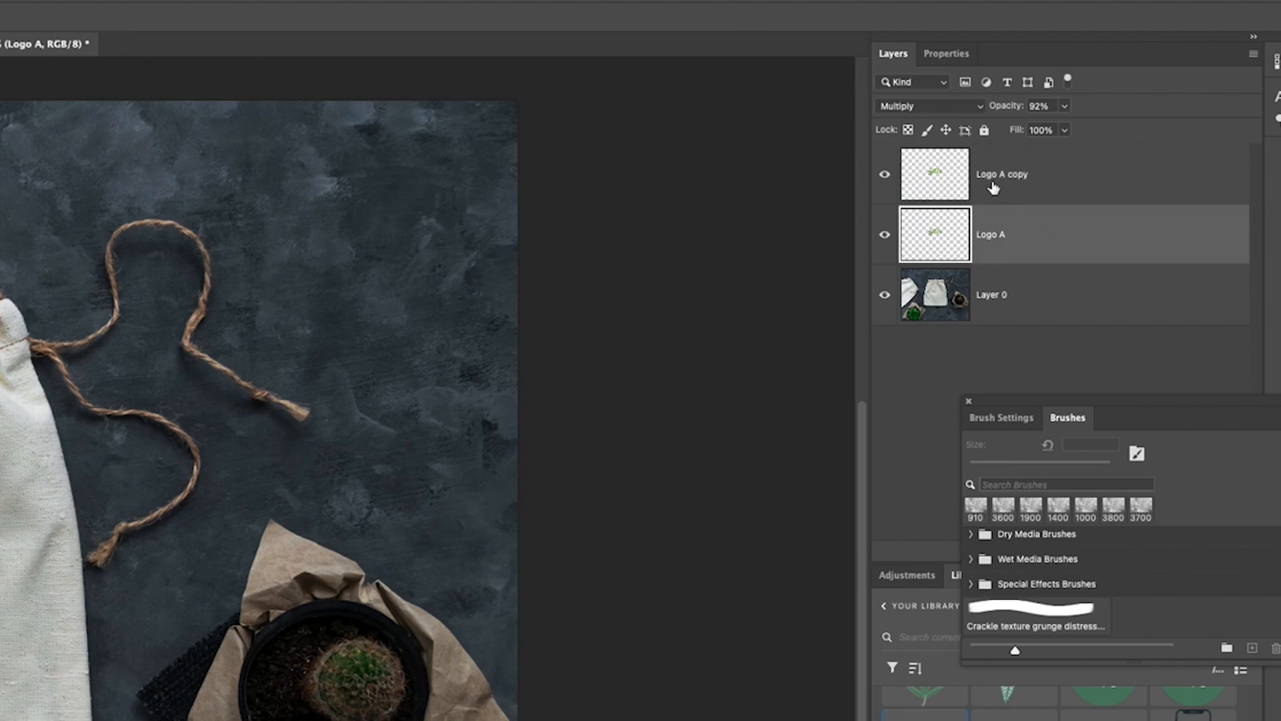
Move Logo A copy below Logo A, group both layers, and expand Group 1
double_click(1002, 173)
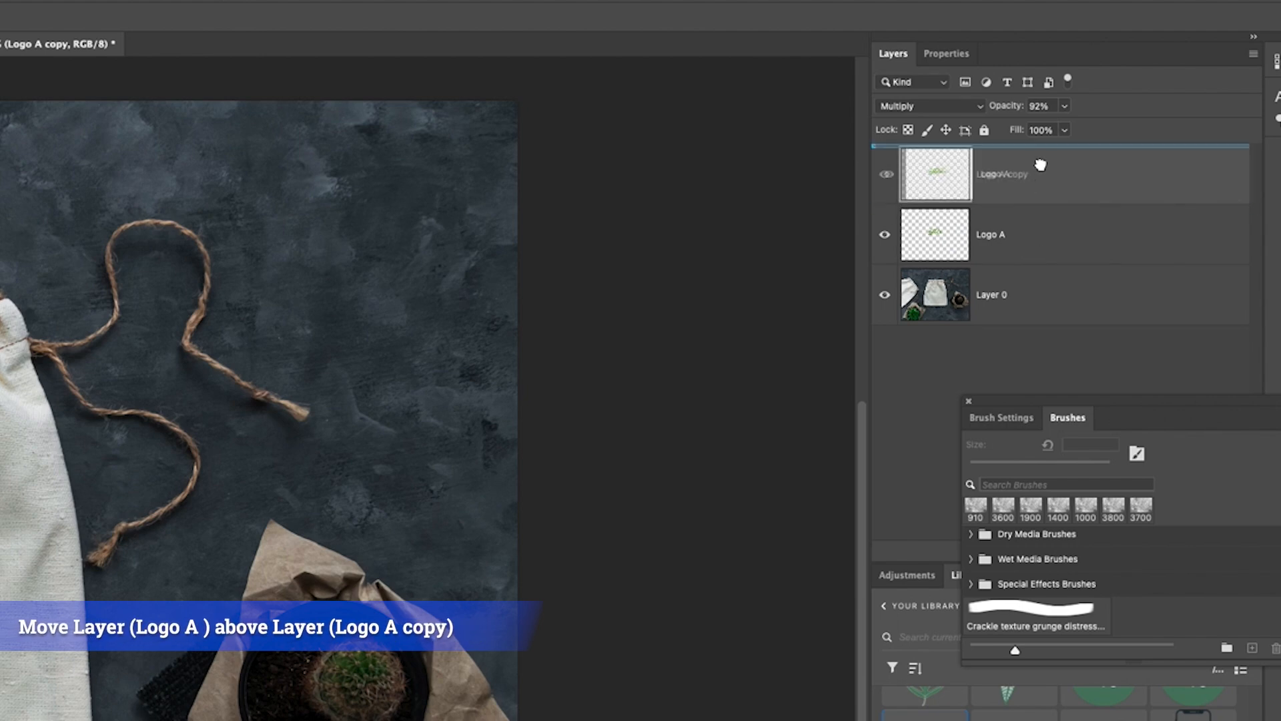
left_click_drag(936, 234, 936, 173)
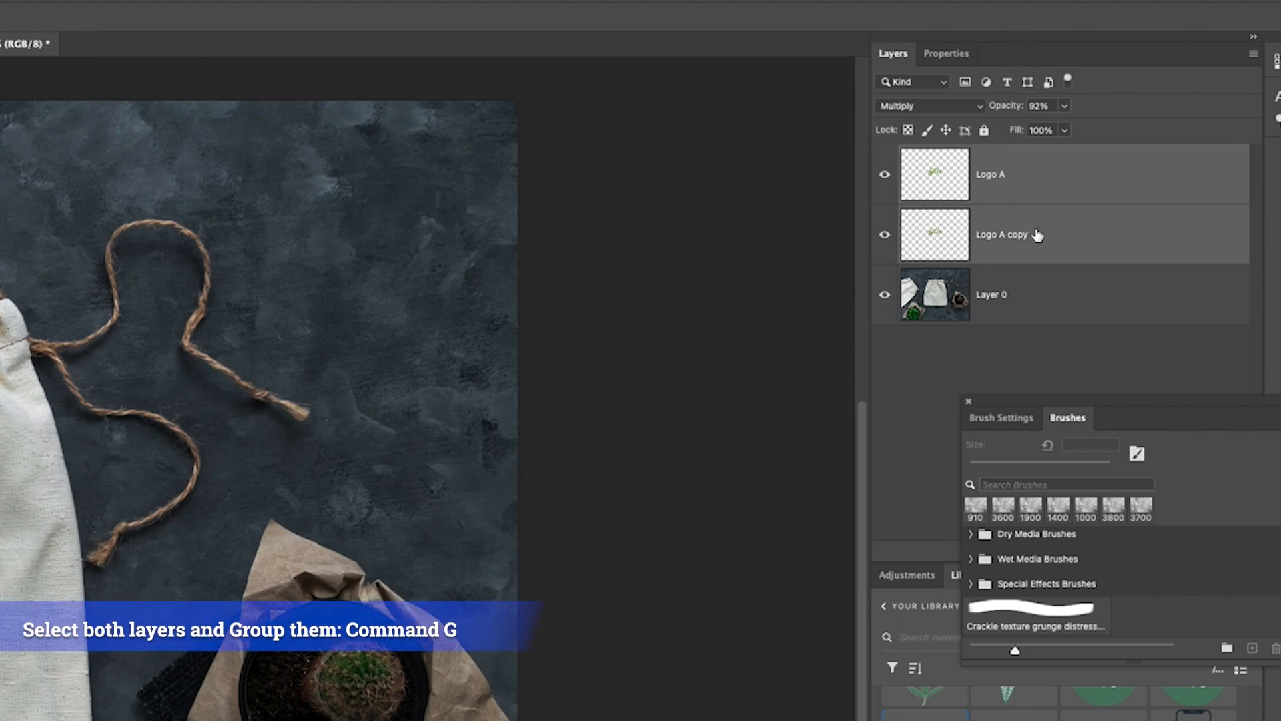
key("cmd+g")
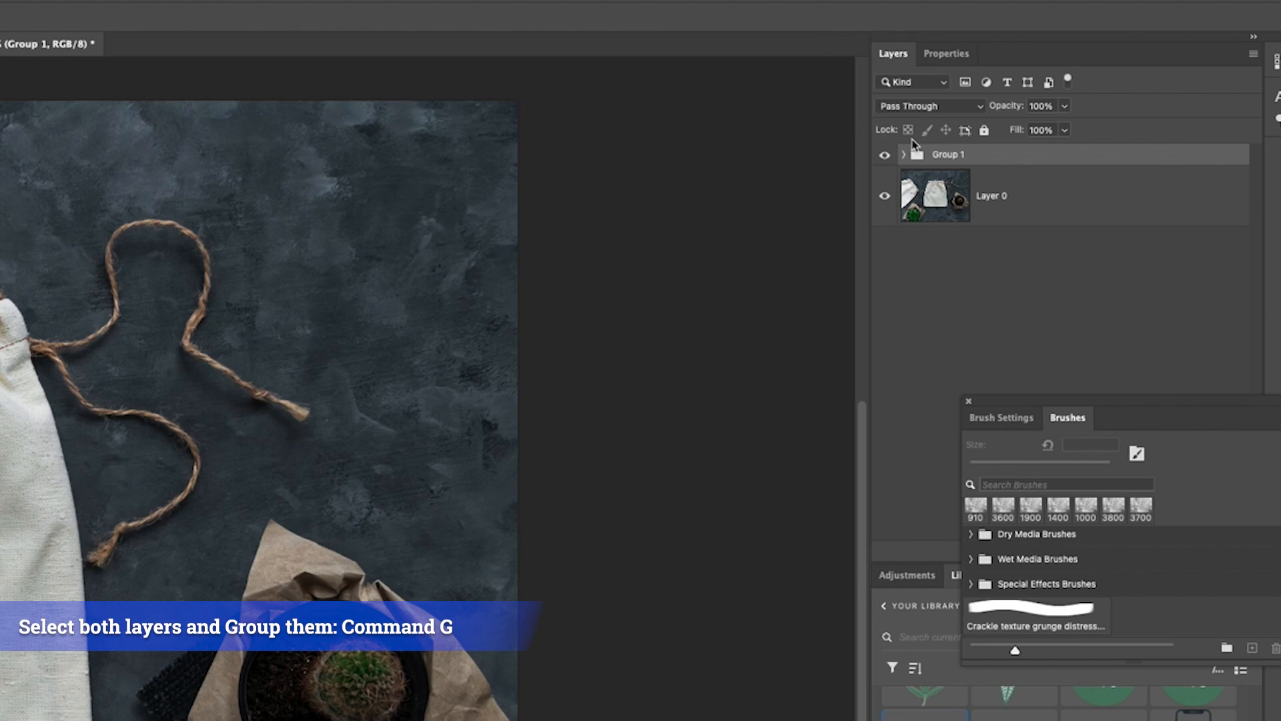
left_click(905, 154)
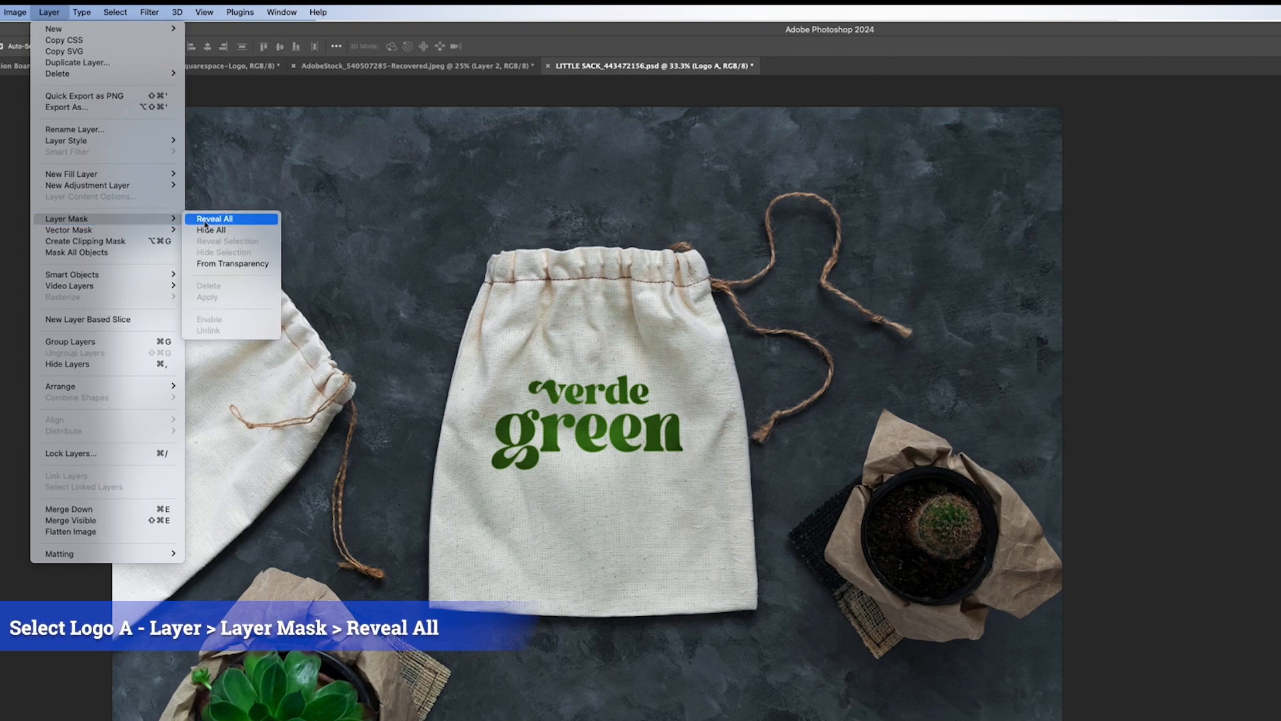
Add Reveal All layer masks to Logo A and Logo A copy, then show the Brushes panel
left_click(214, 218)
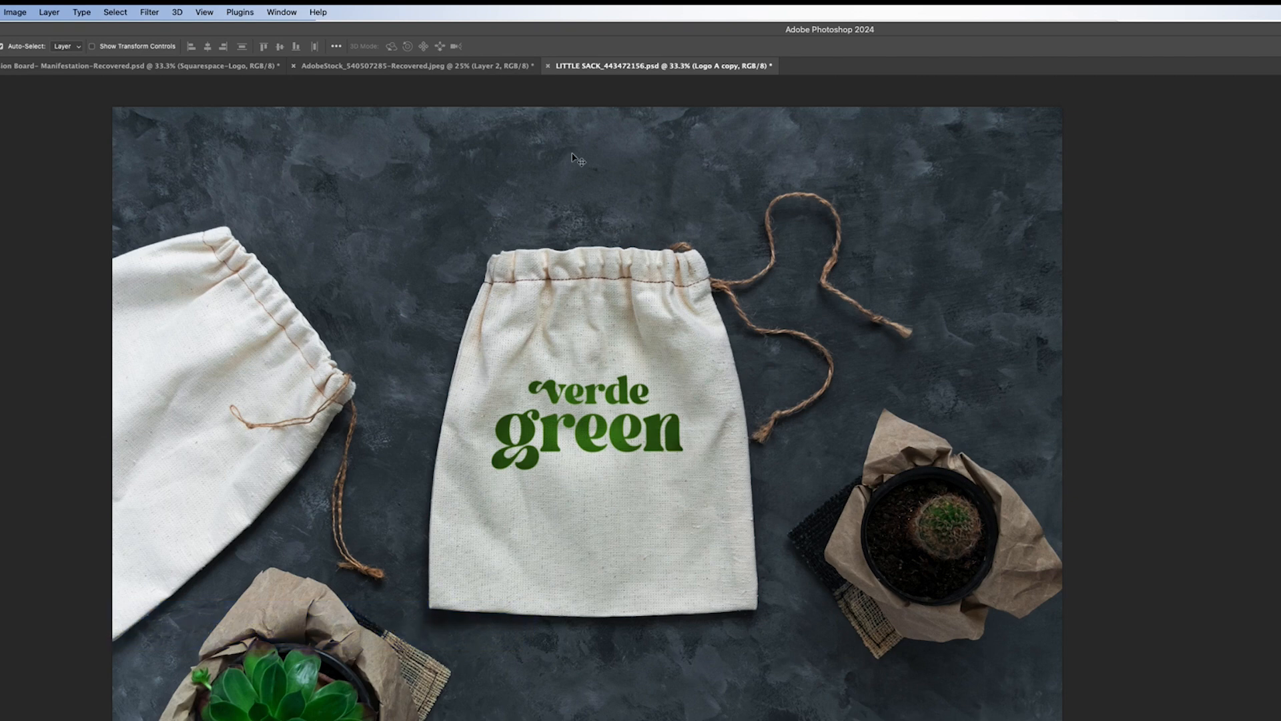
left_click(48, 12)
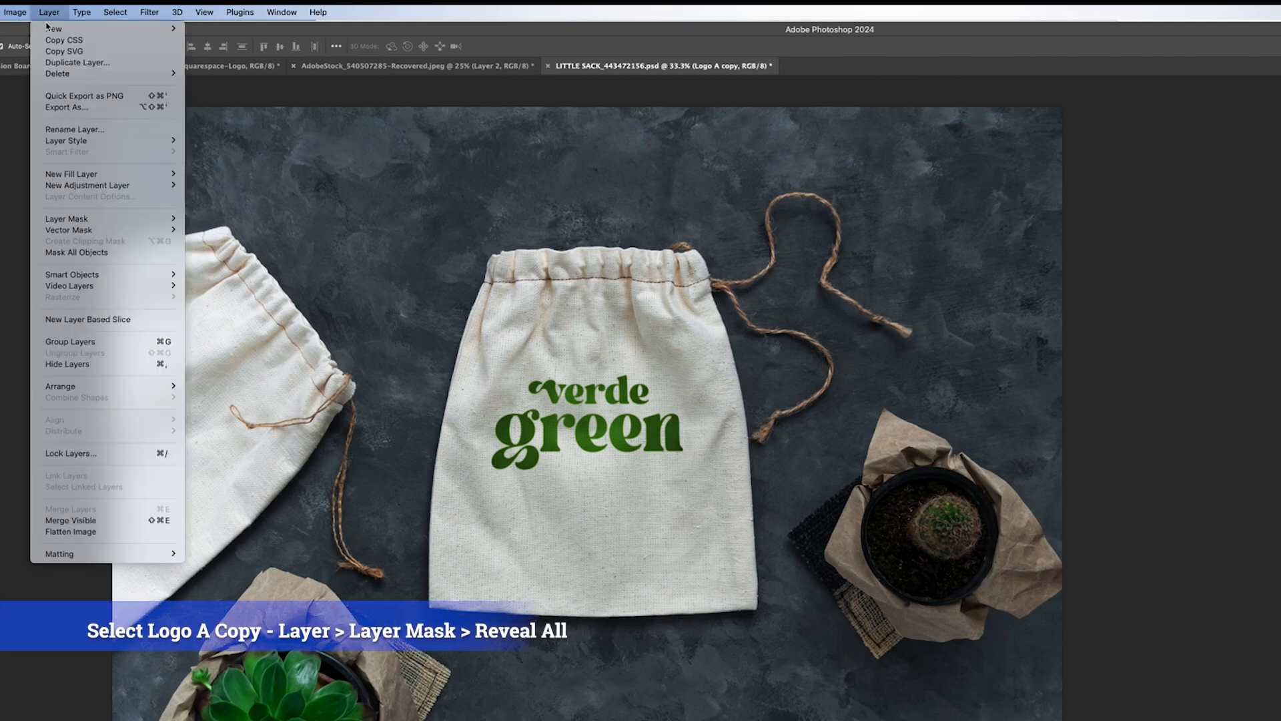
mouse_move(73, 218)
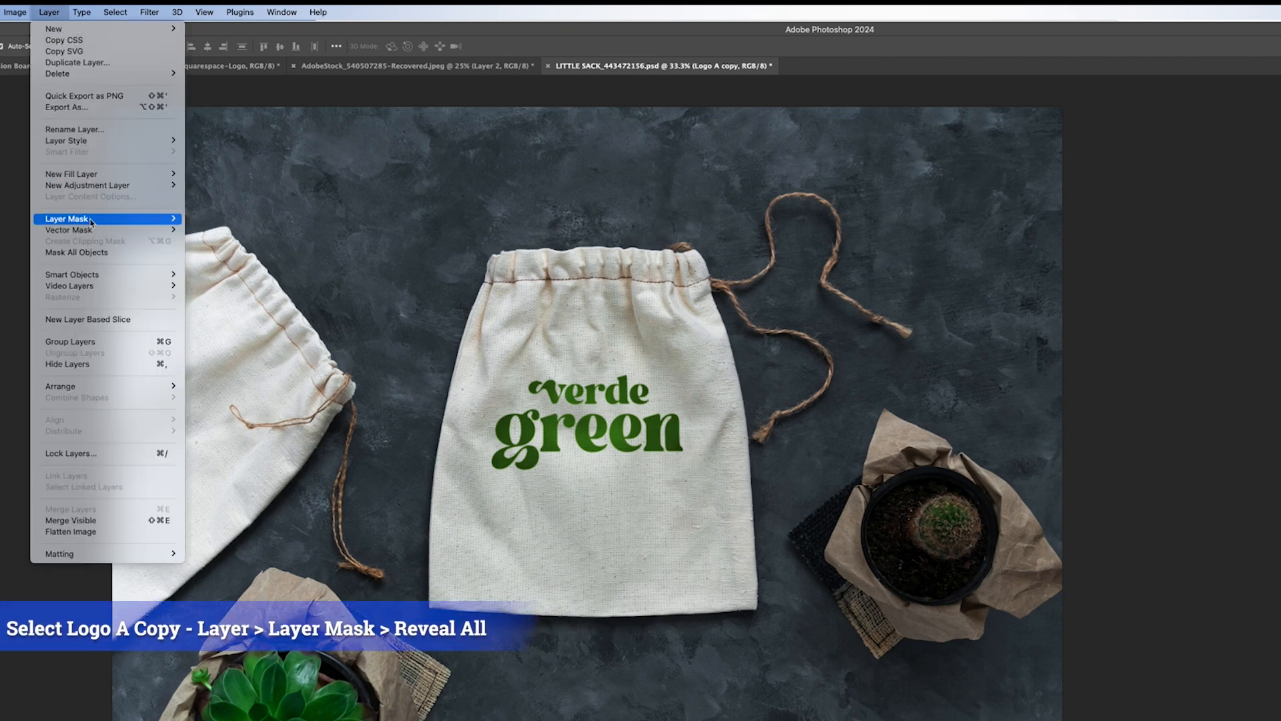
left_click(67, 218)
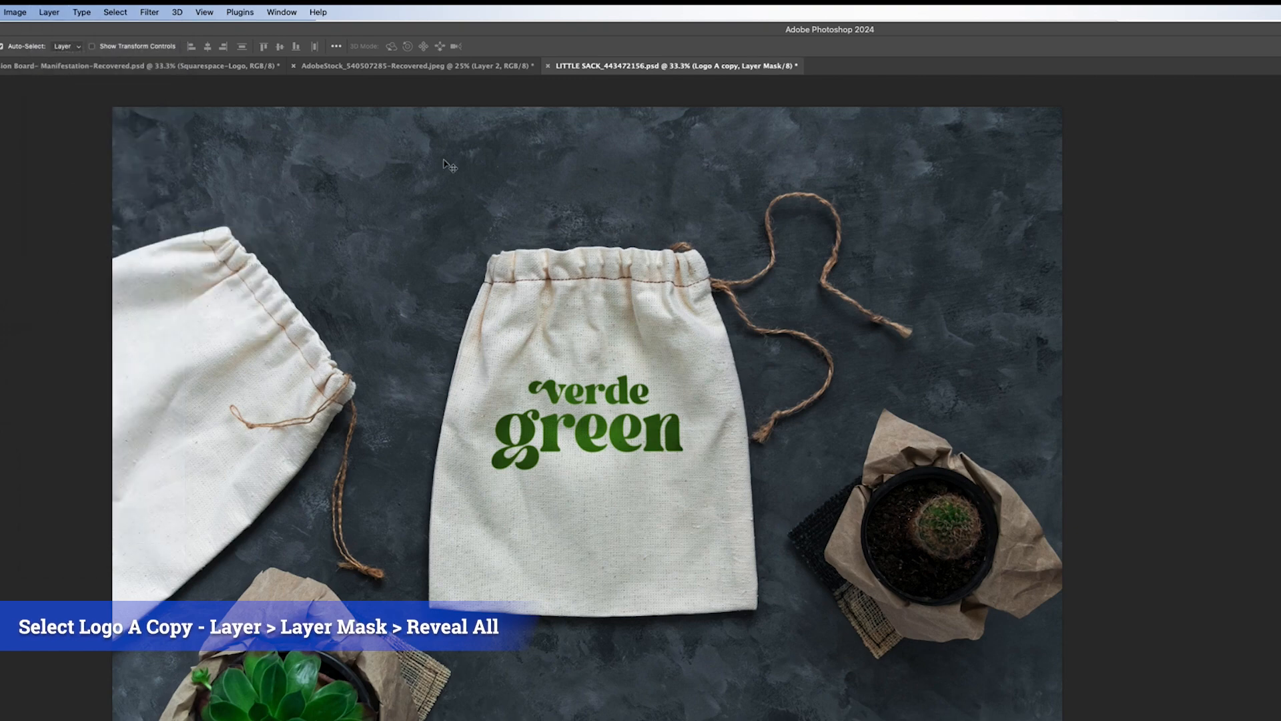
left_click(281, 11)
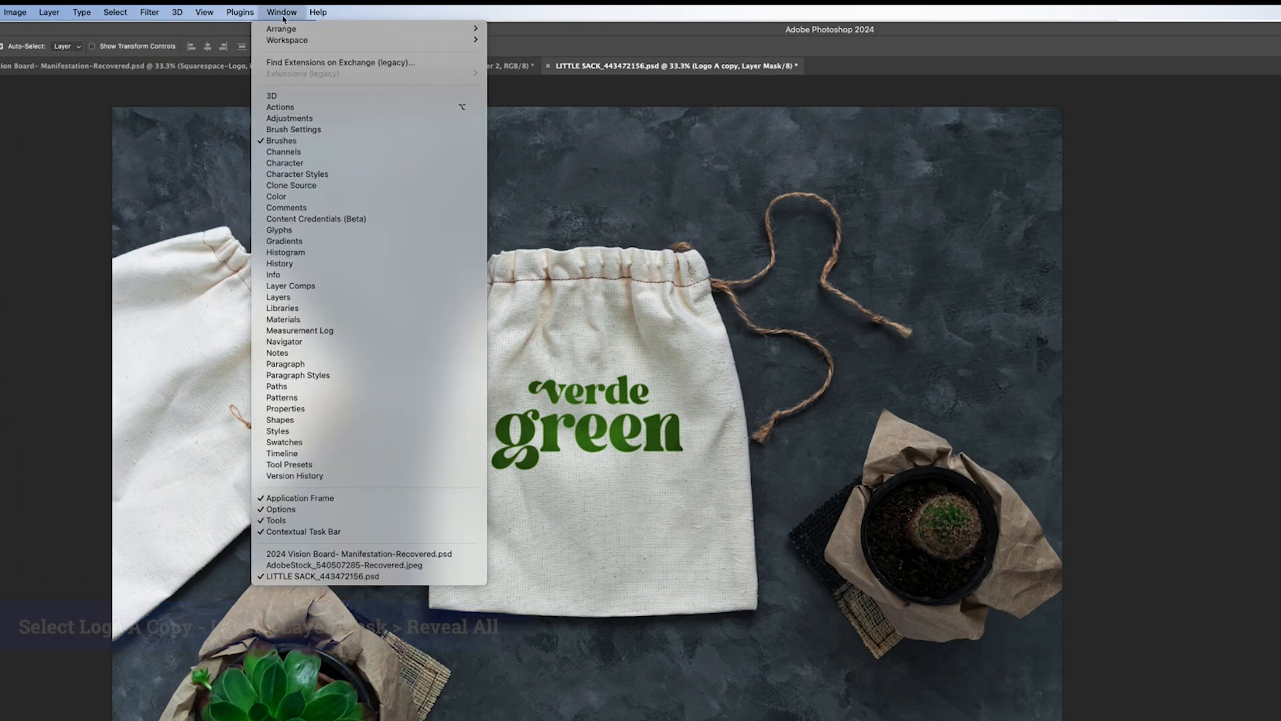
mouse_move(281, 140)
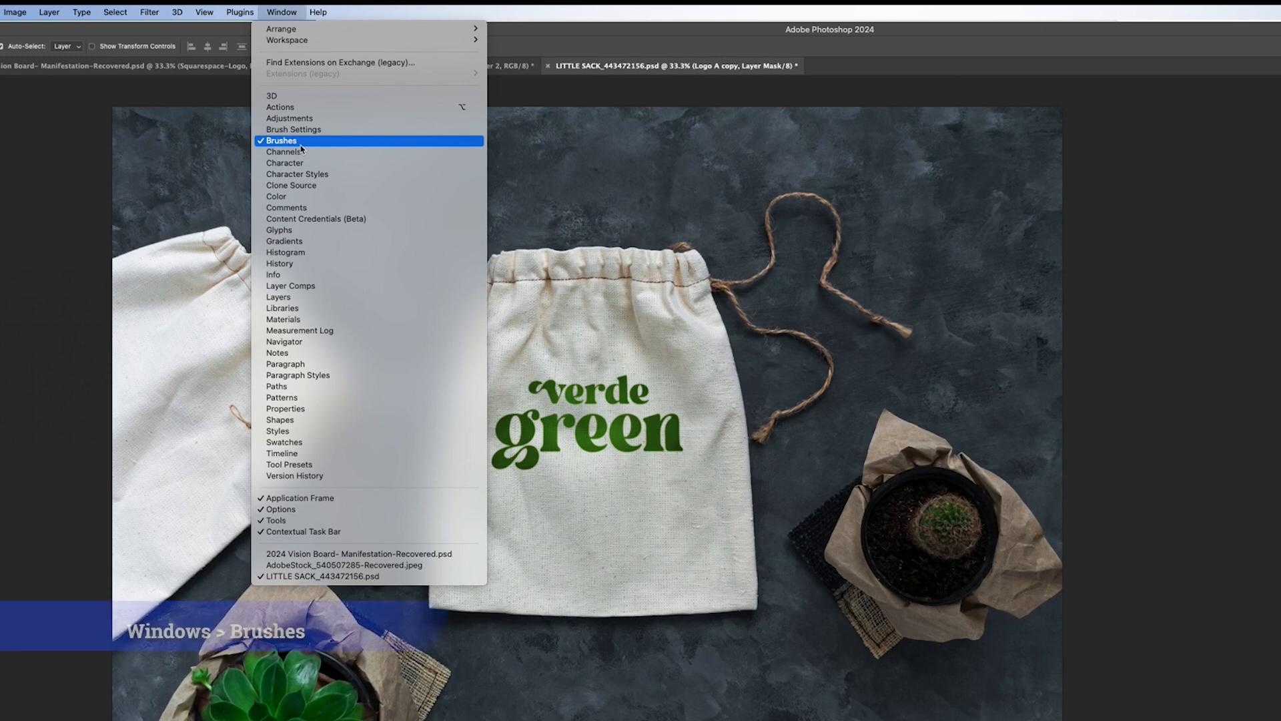
left_click(281, 139)
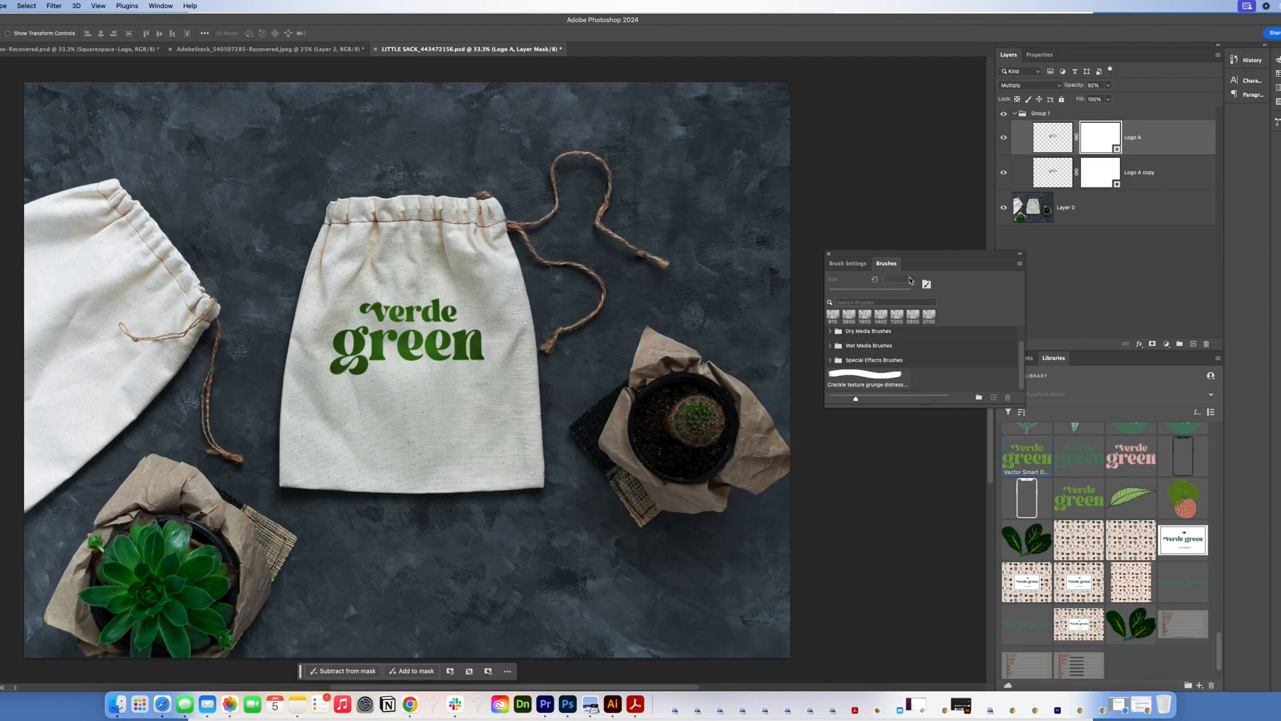
mouse_move(870, 391)
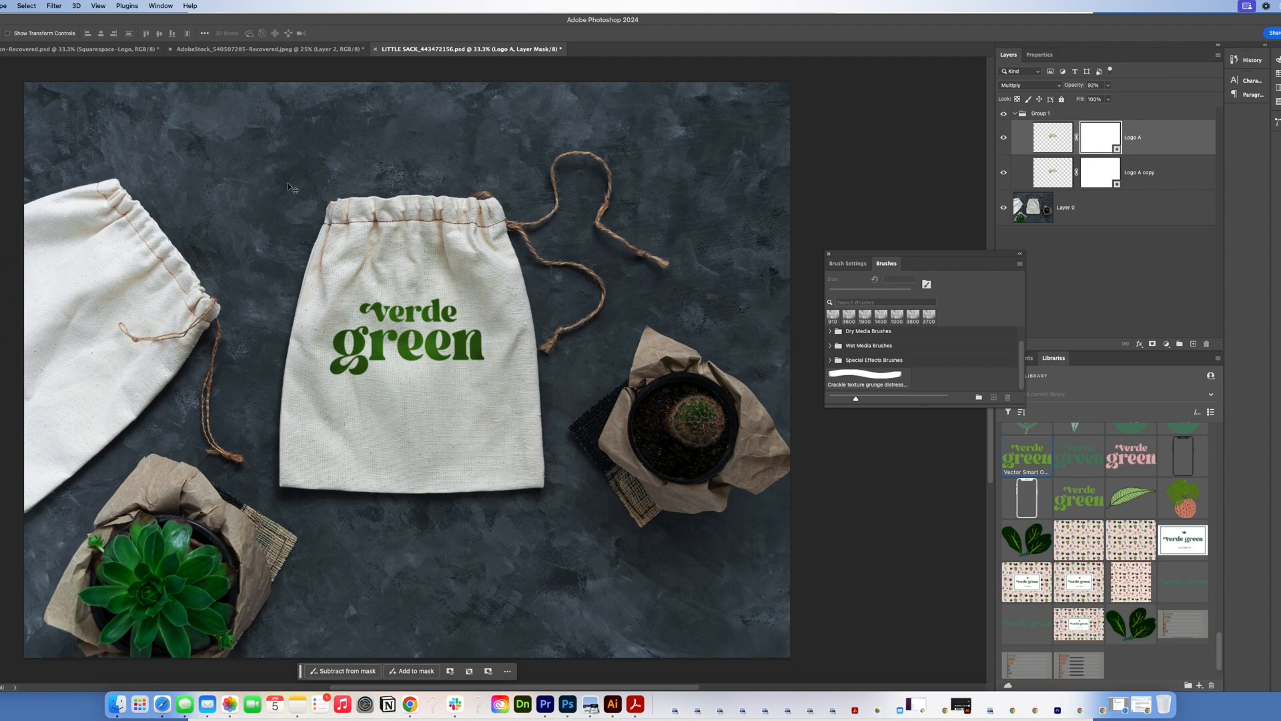
mouse_move(292, 186)
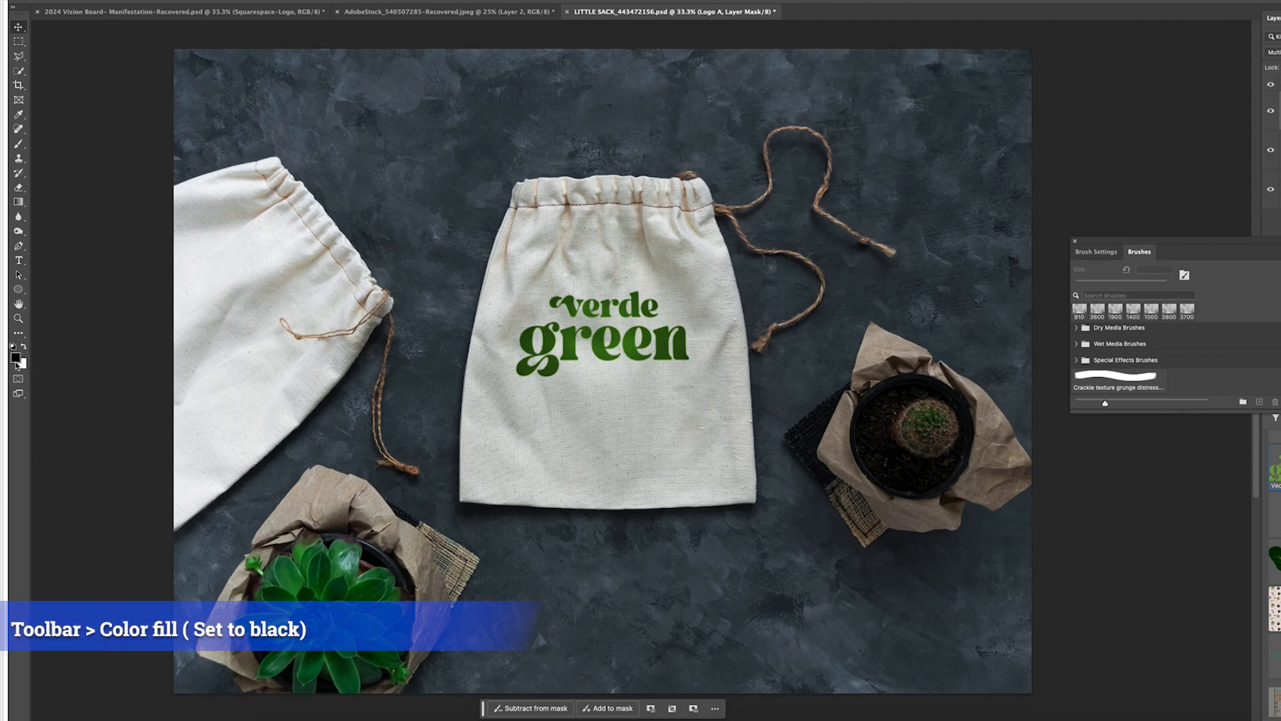
Set the foreground to black, pick the crackle texture brush, and target Logo A's mask
left_click(12, 361)
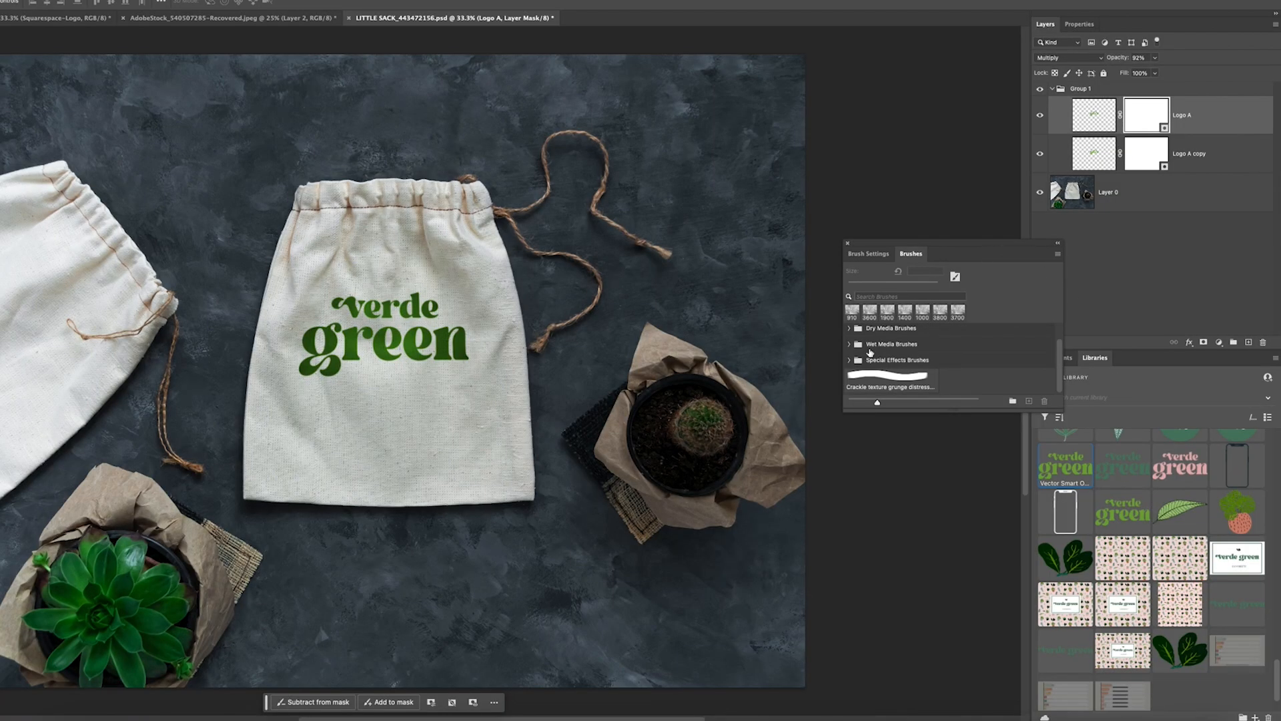
left_click(889, 381)
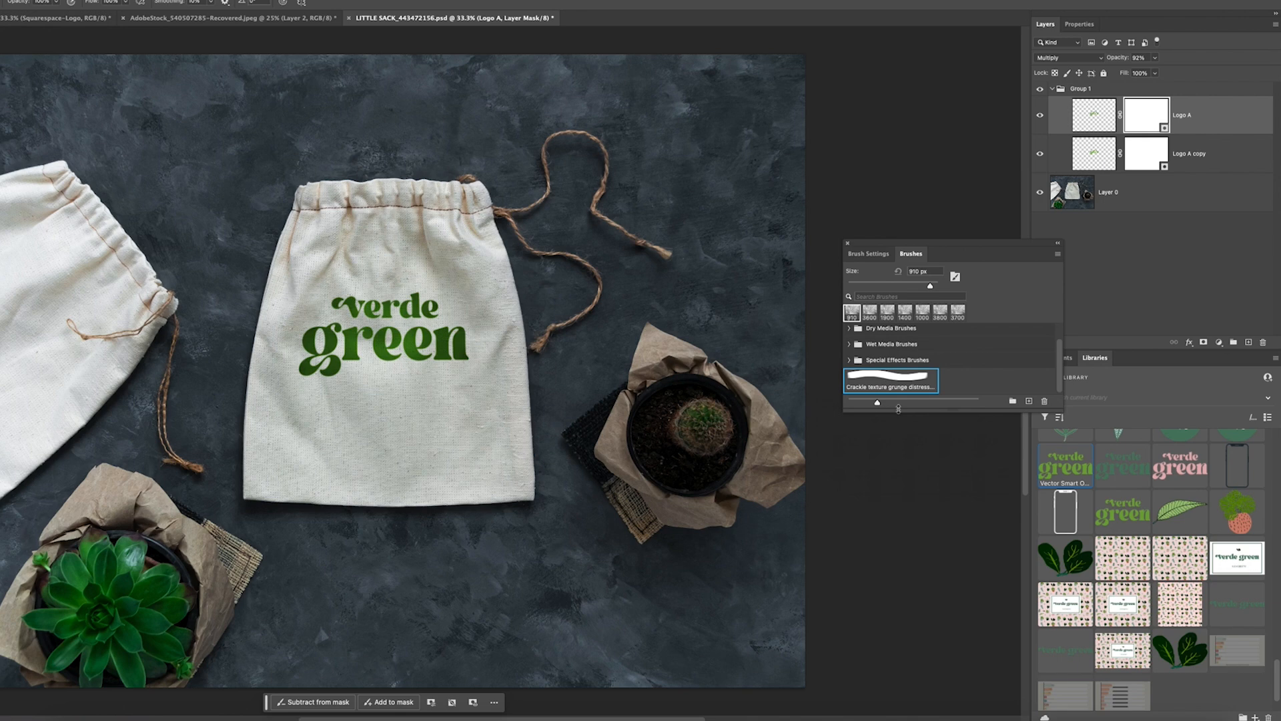
left_click(1146, 114)
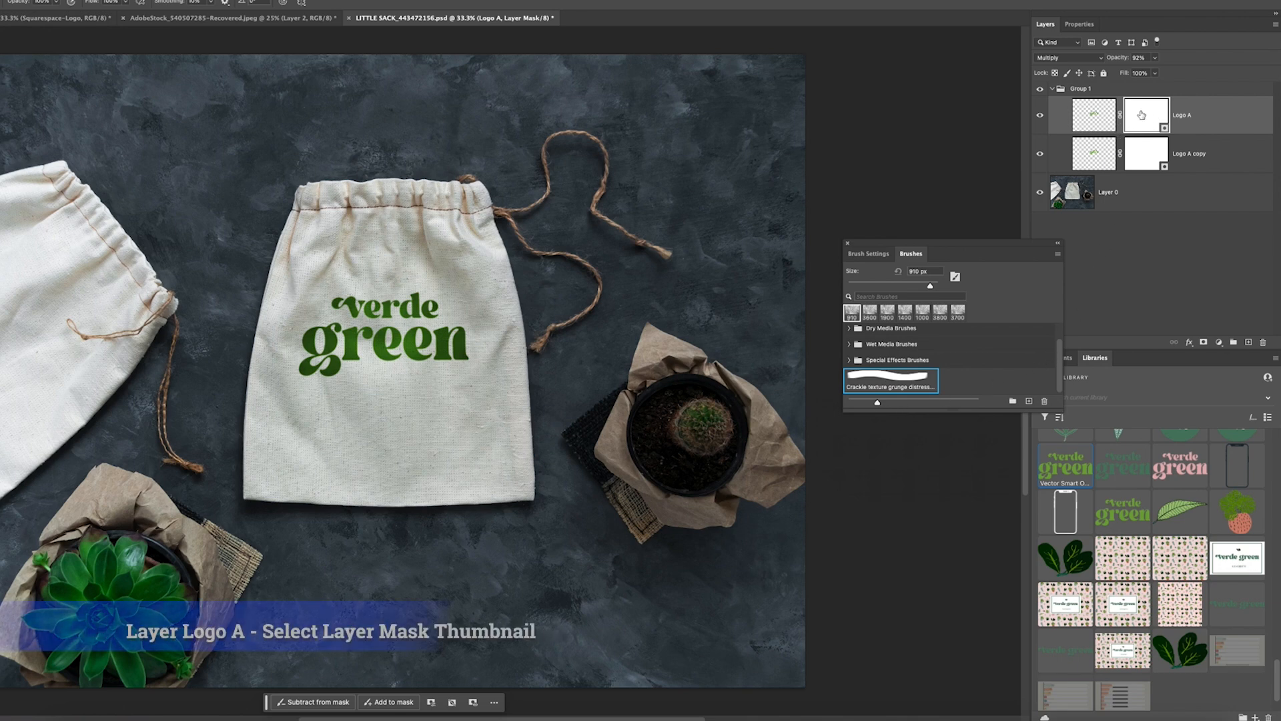